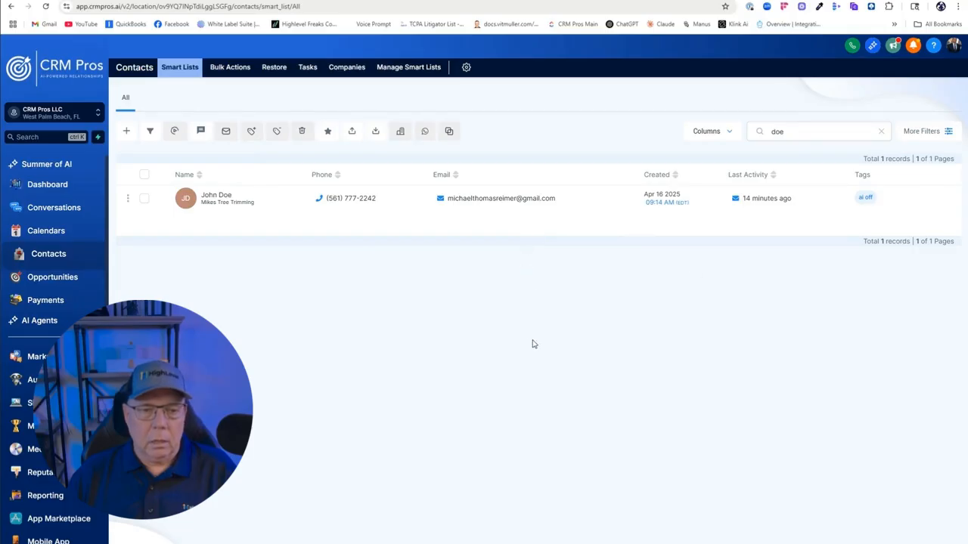
pyautogui.moveTo(305, 278)
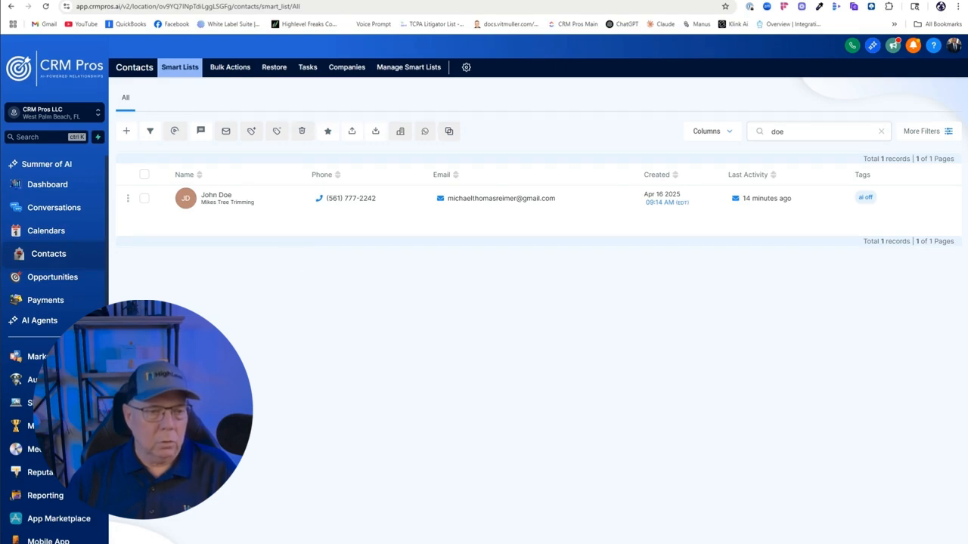
pyautogui.moveTo(520, 298)
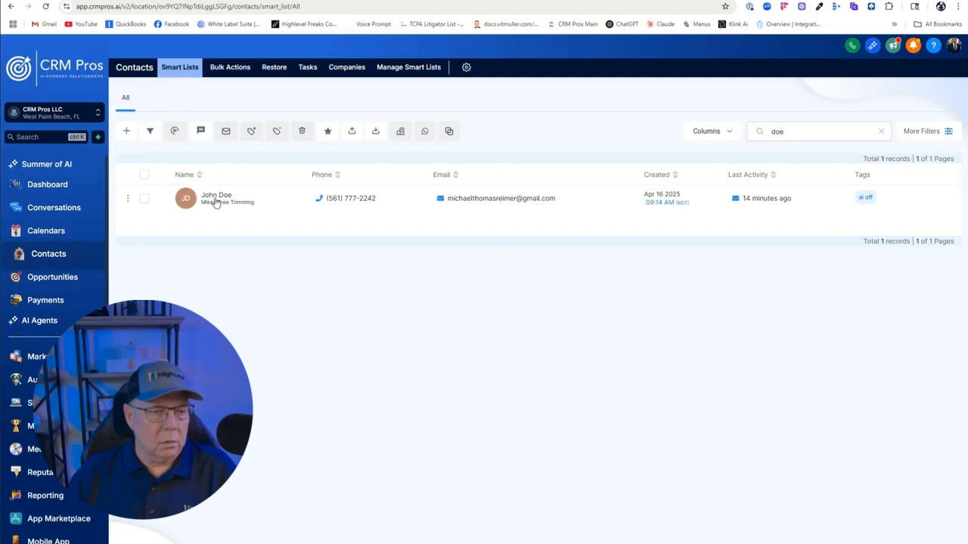
pyautogui.moveTo(867, 207)
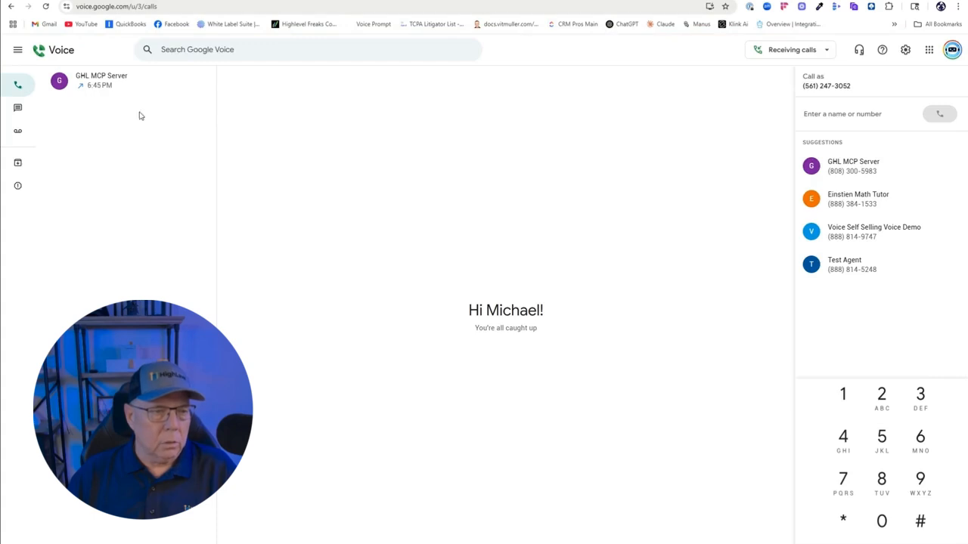
pyautogui.moveTo(867, 173)
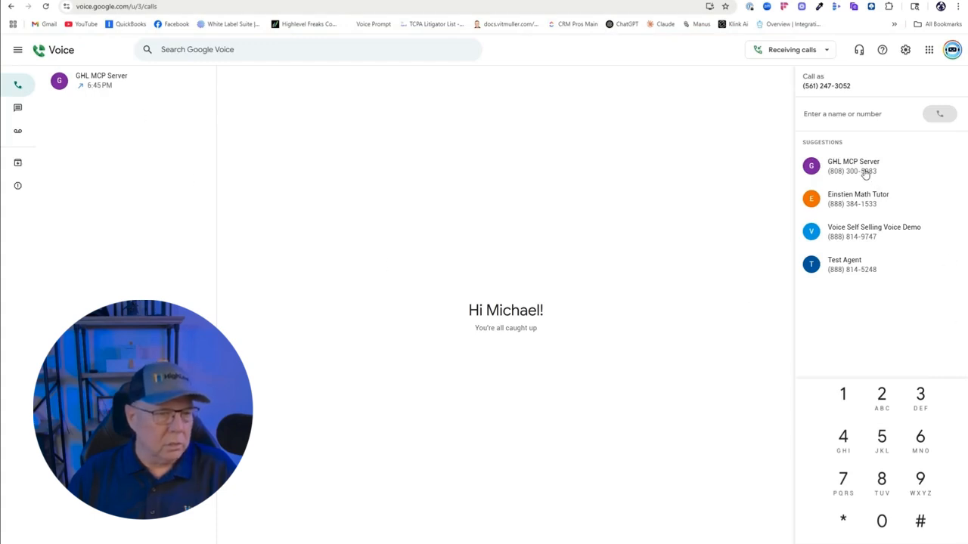
# Call the GHL MCP Server suggestion, talk with the agent, then end the call
pyautogui.click(853, 165)
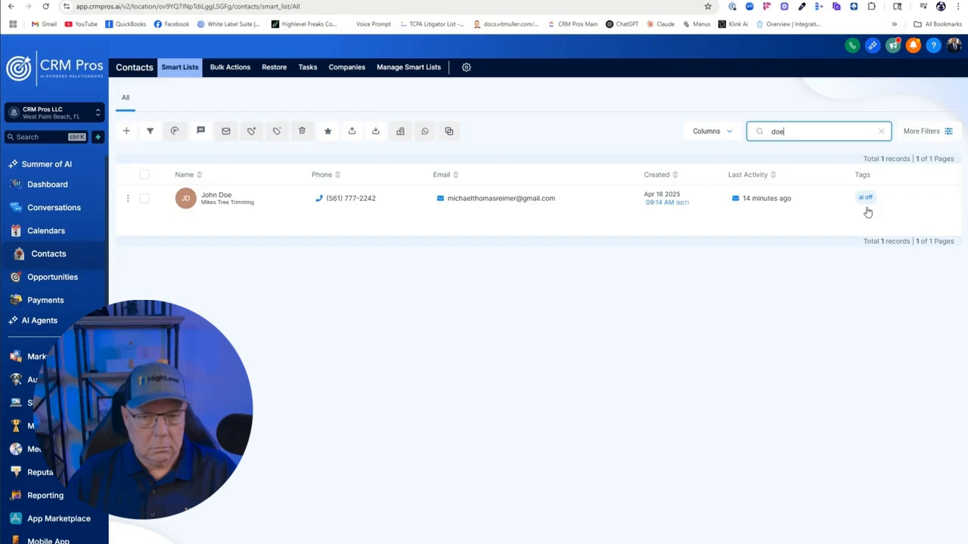
pyautogui.moveTo(302, 130)
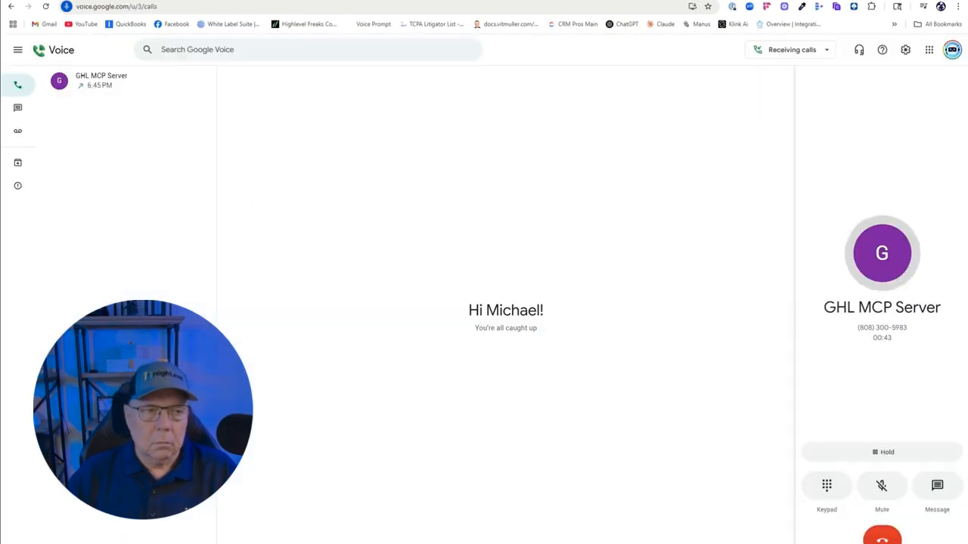
pyautogui.click(880, 541)
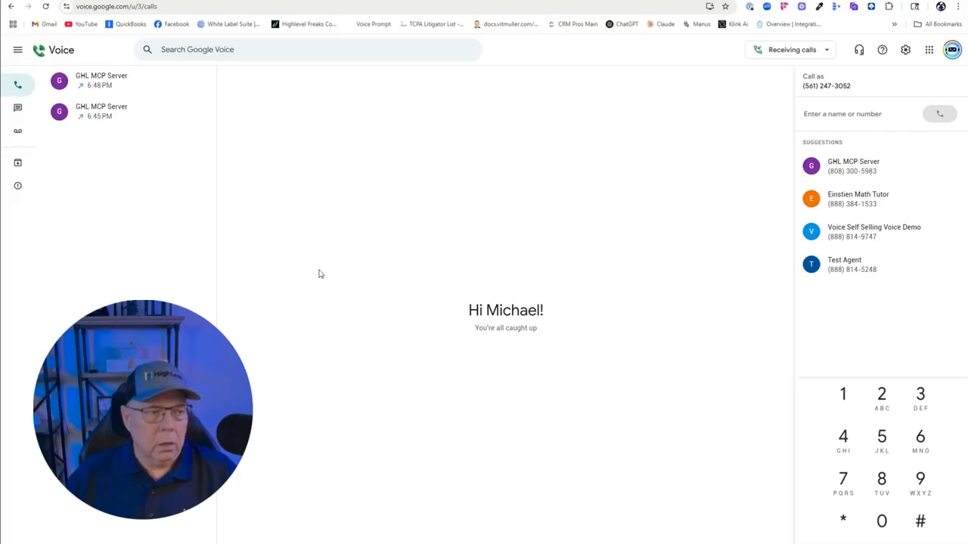
pyautogui.moveTo(365, 261)
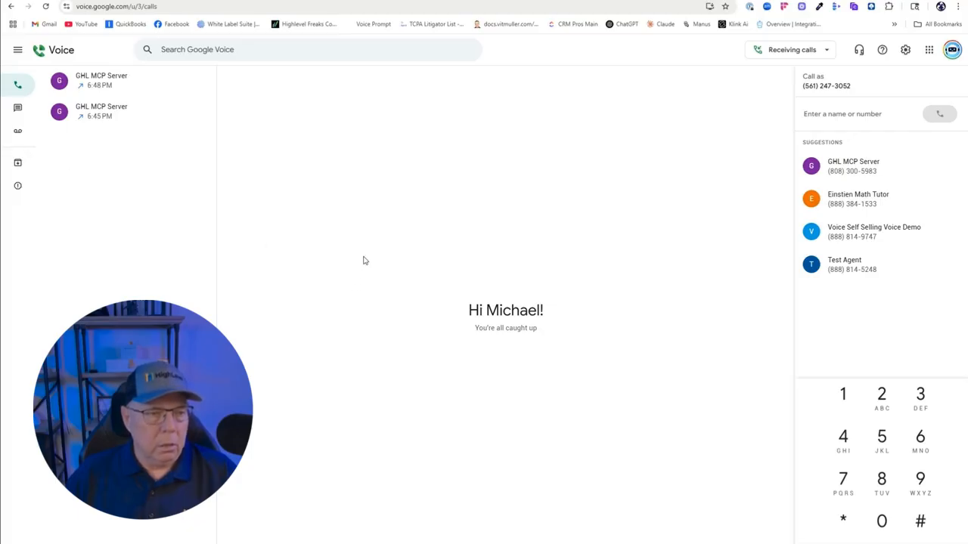
pyautogui.moveTo(464, 151)
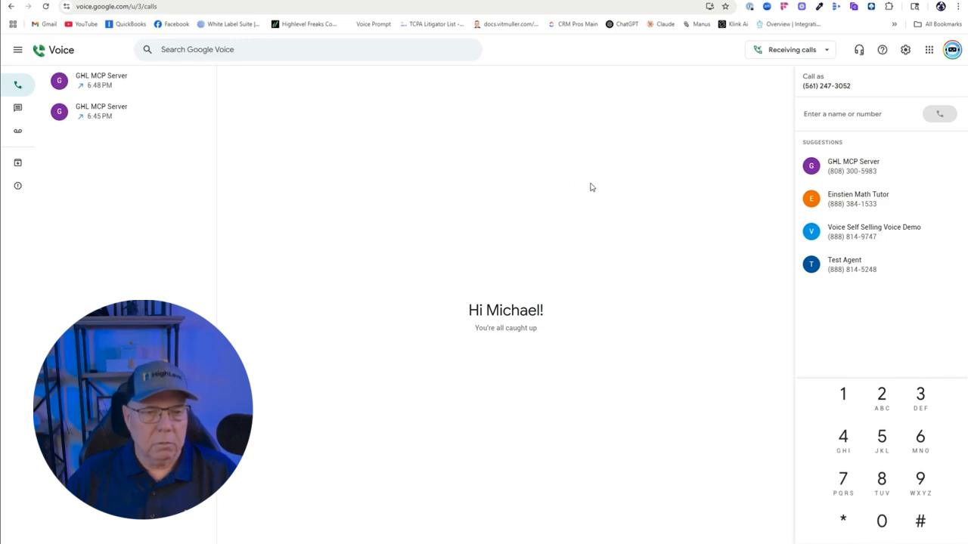
pyautogui.moveTo(330, 161)
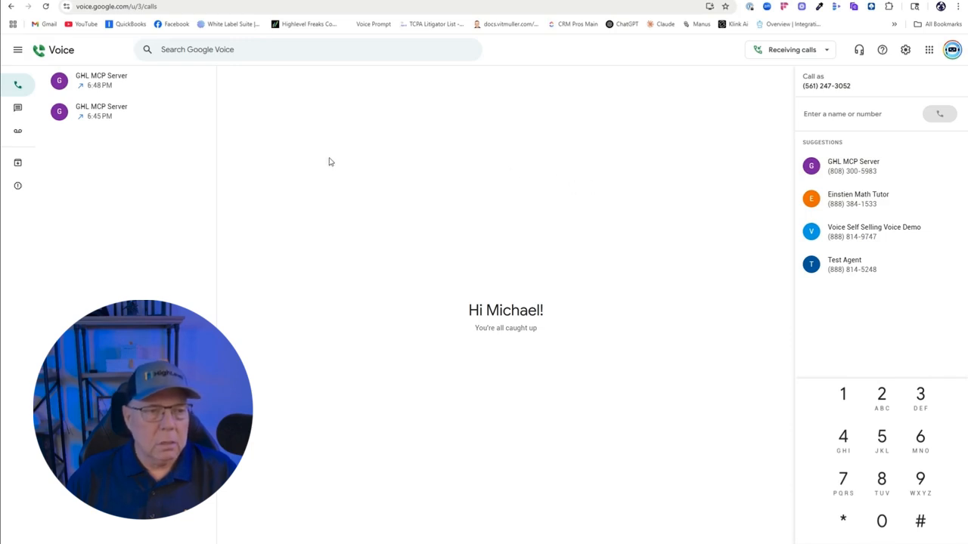
pyautogui.moveTo(529, 227)
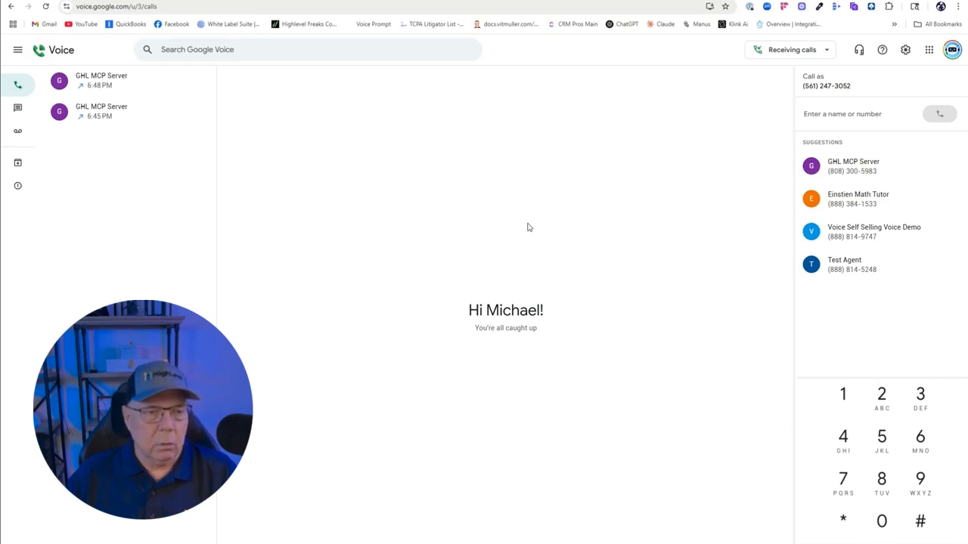
pyautogui.moveTo(444, 248)
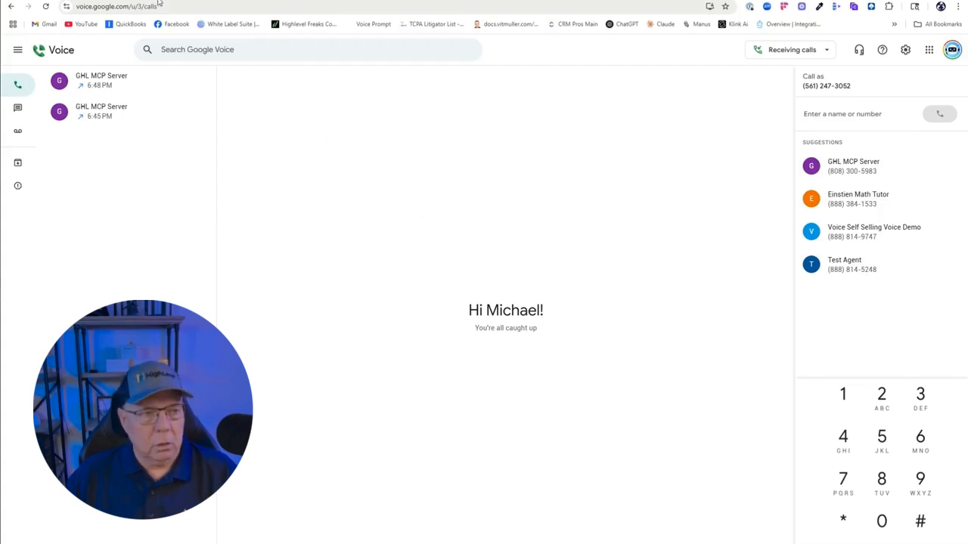
pyautogui.moveTo(312, 269)
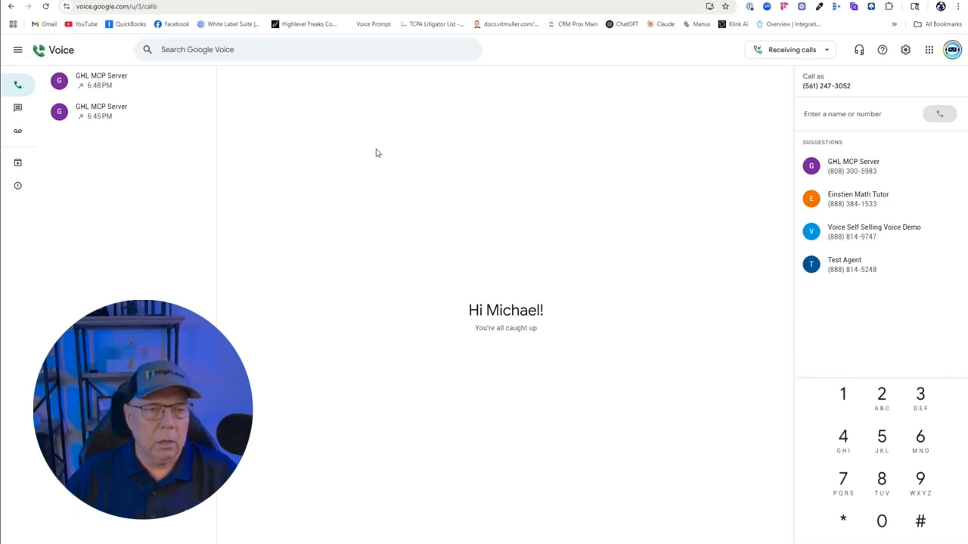
pyautogui.moveTo(387, 160)
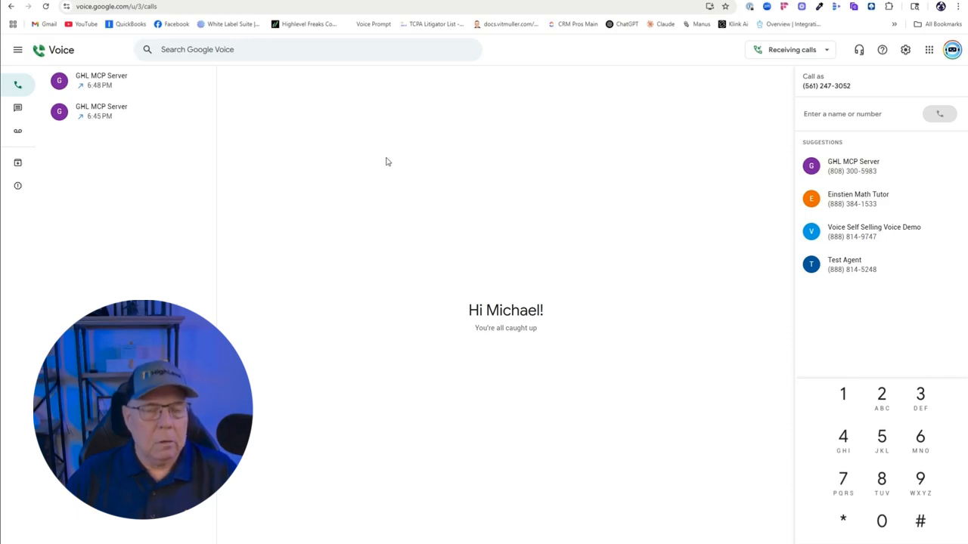
pyautogui.moveTo(372, 151)
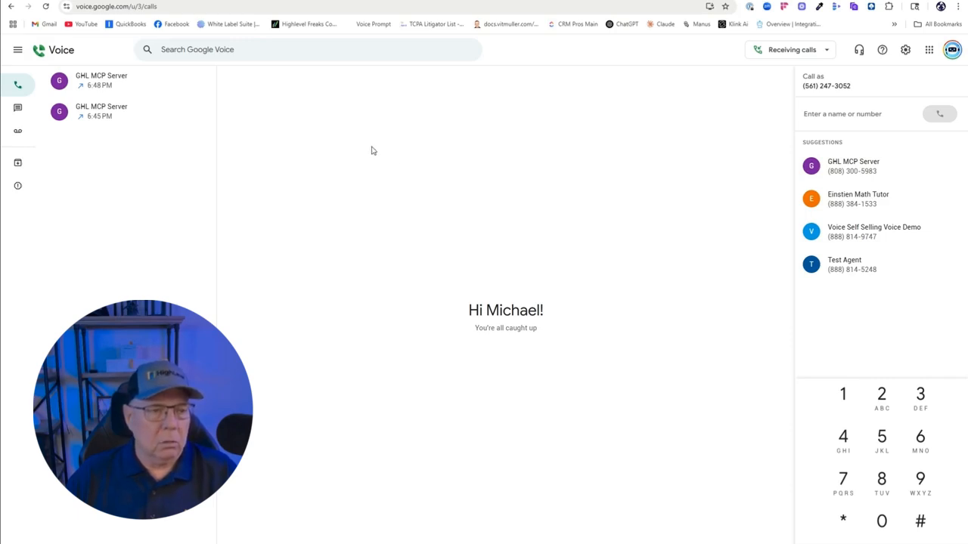
pyautogui.moveTo(375, 127)
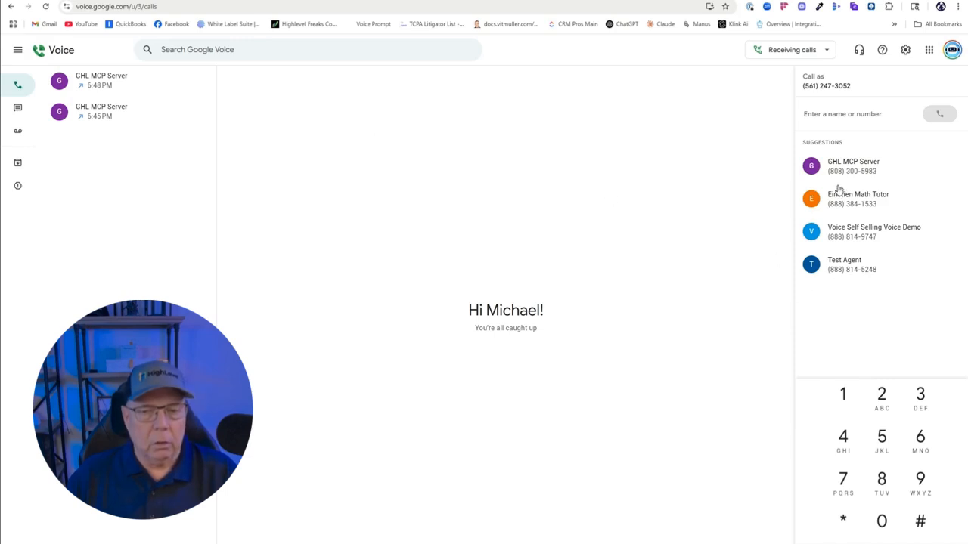
# Call the GHL MCP Server suggestion again from the calls panel
pyautogui.click(853, 165)
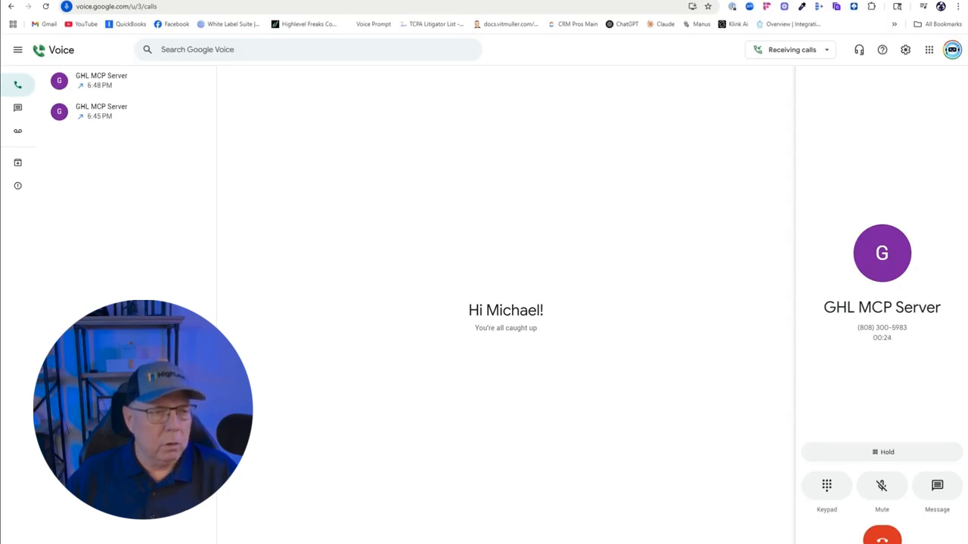
pyautogui.moveTo(508, 424)
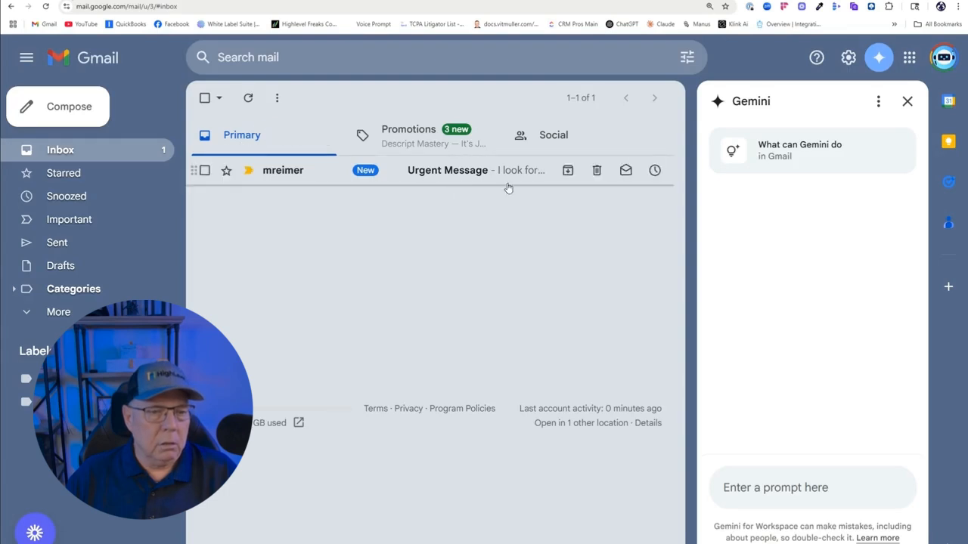
pyautogui.moveTo(650, 199)
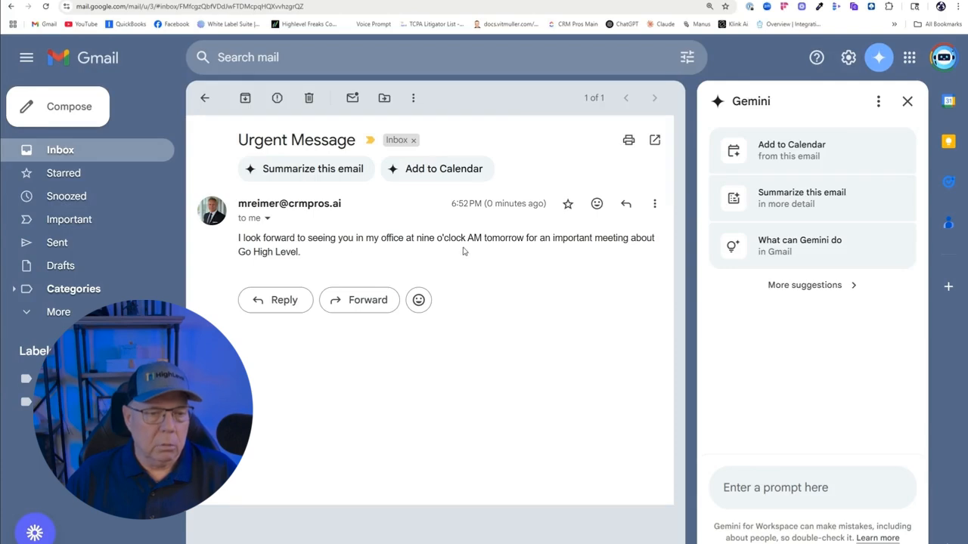
pyautogui.moveTo(260, 251)
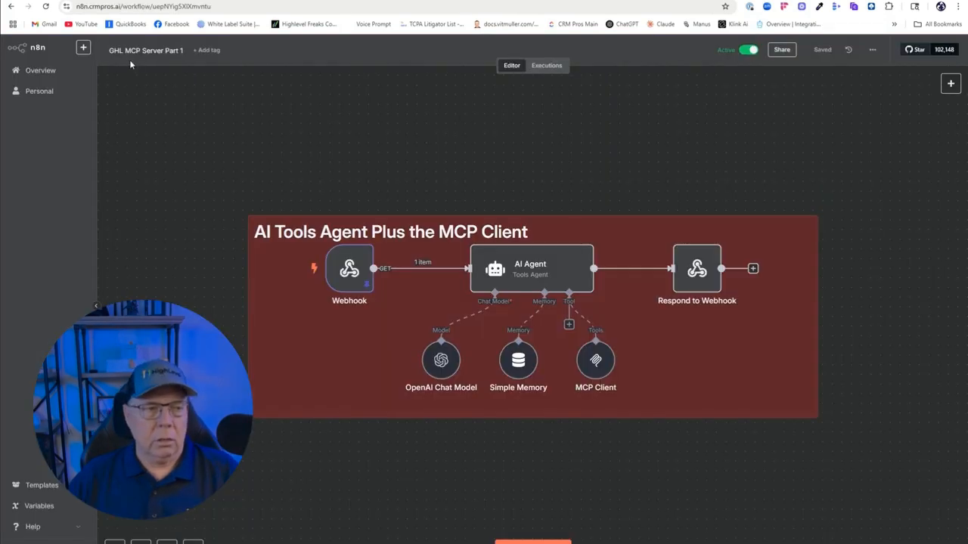
pyautogui.moveTo(172, 193)
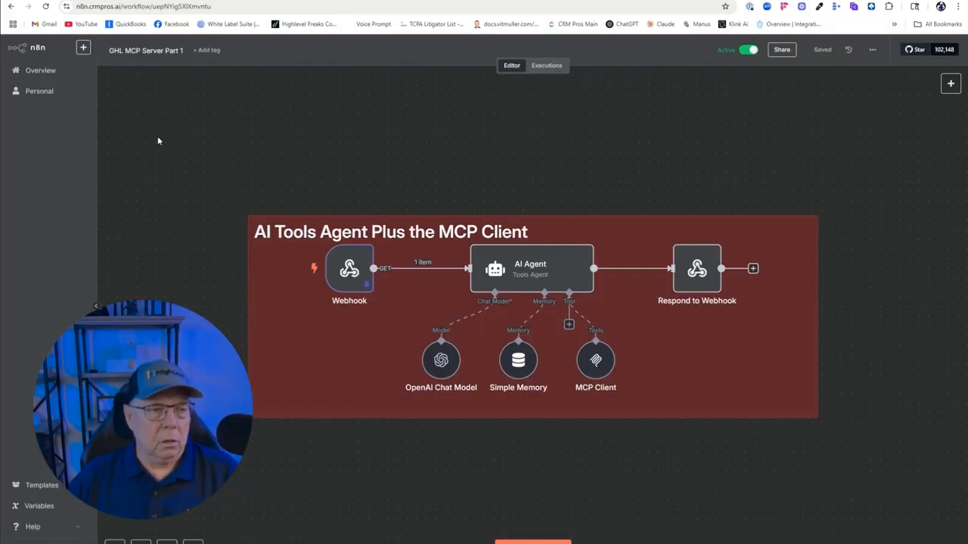
pyautogui.moveTo(194, 283)
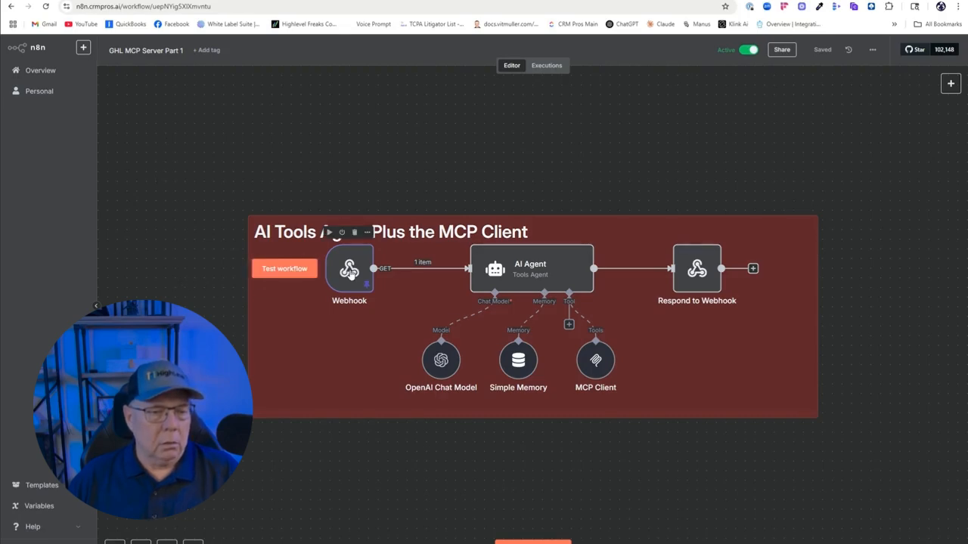
pyautogui.doubleClick(348, 270)
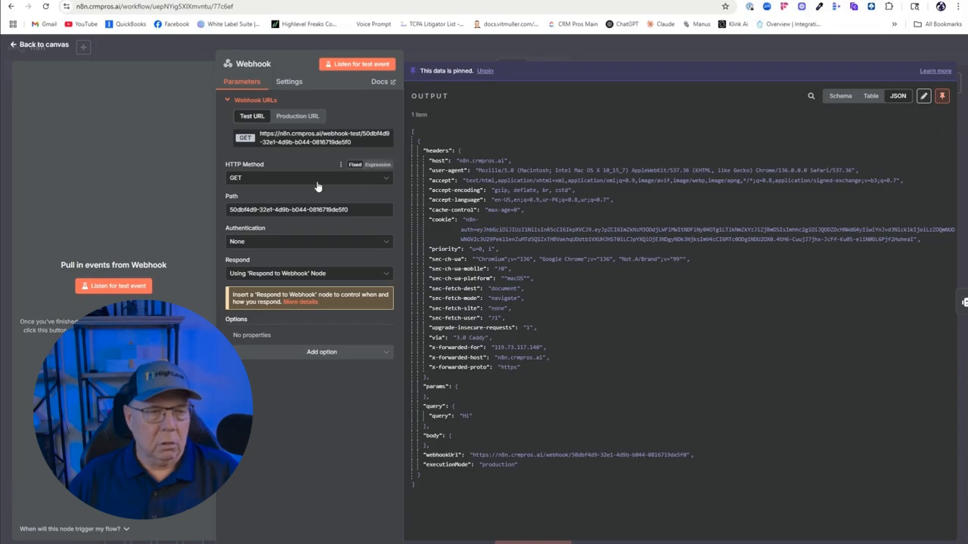
pyautogui.click(40, 44)
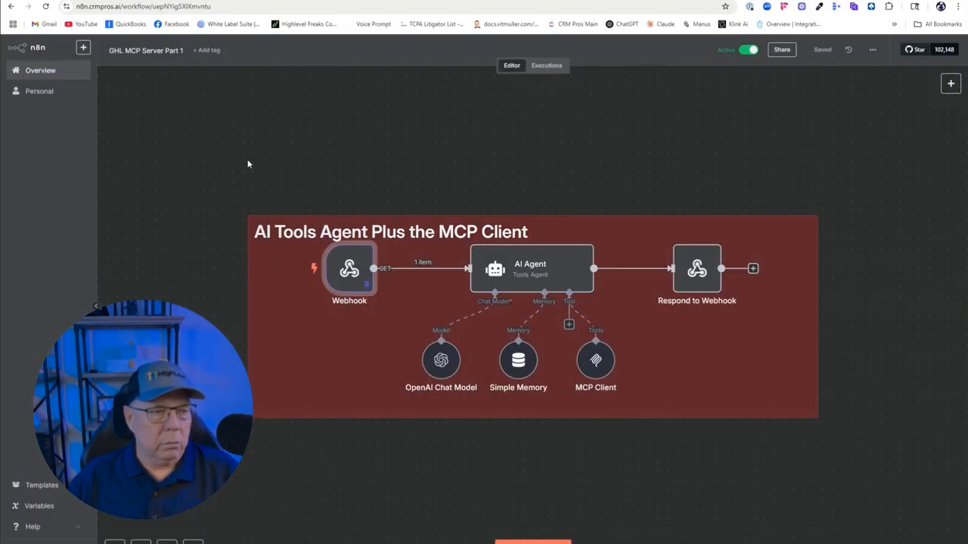
pyautogui.moveTo(221, 236)
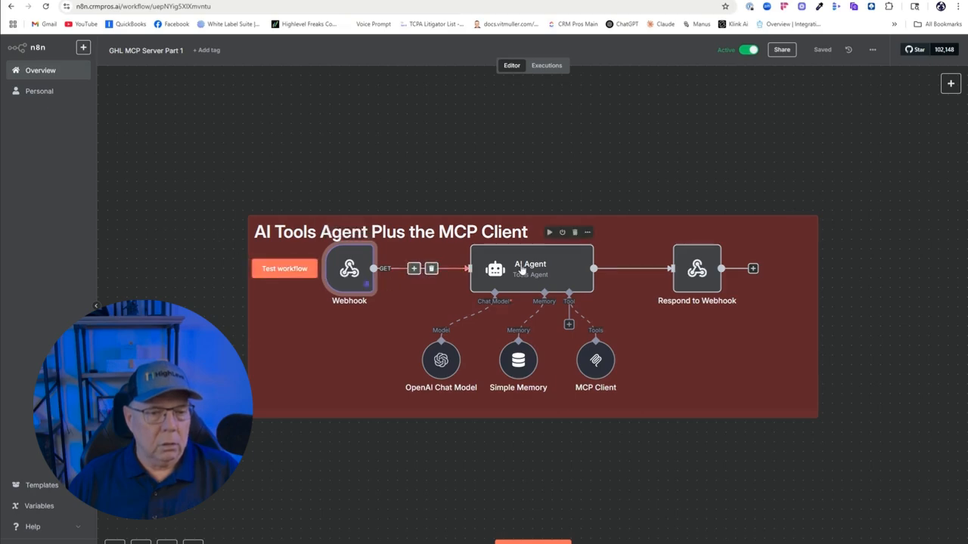
# Inspect the AI Agent node's prompt and system message, then return to the canvas
pyautogui.click(285, 270)
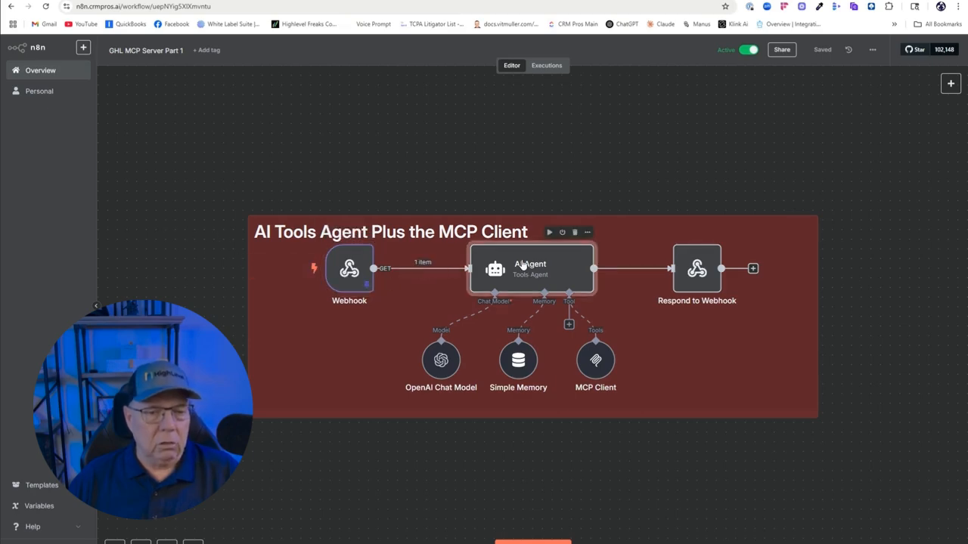
pyautogui.doubleClick(531, 269)
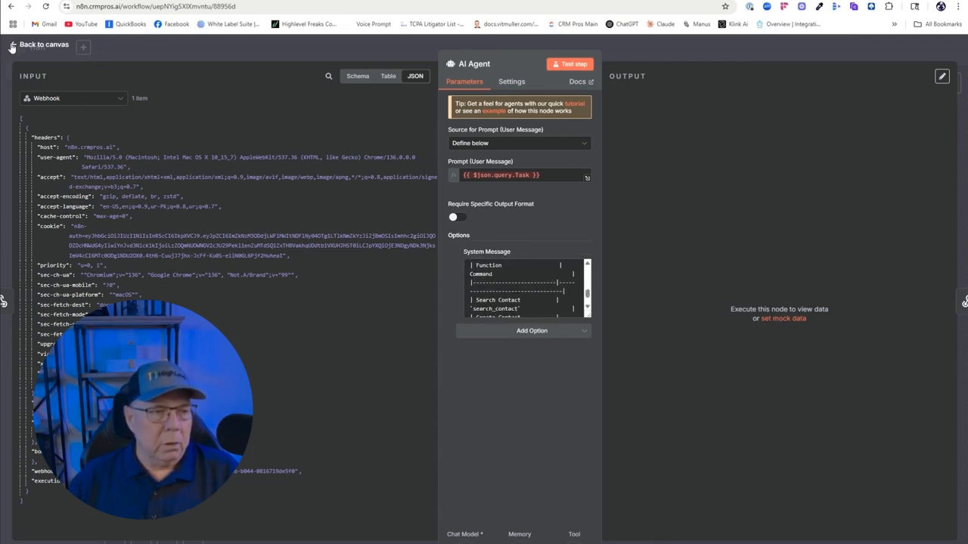
pyautogui.click(39, 43)
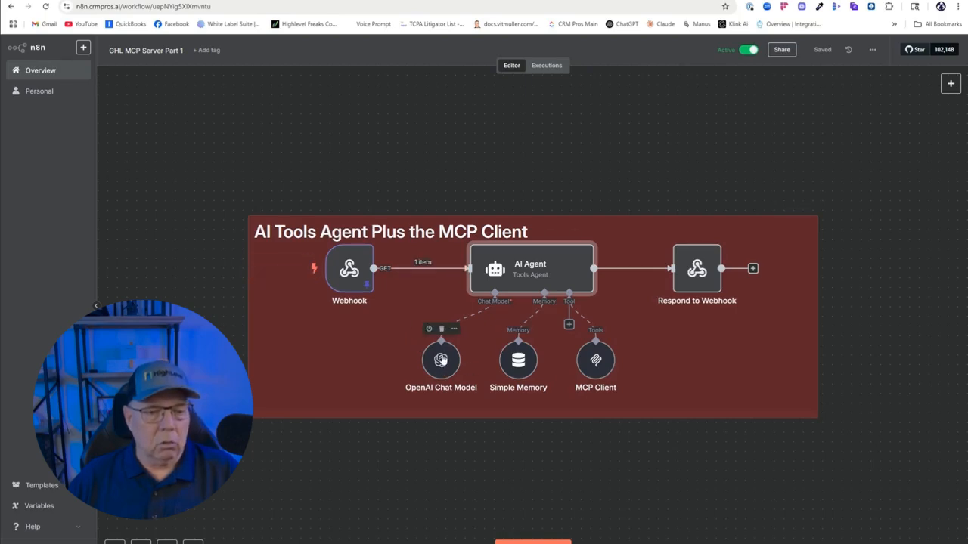
pyautogui.moveTo(517, 360)
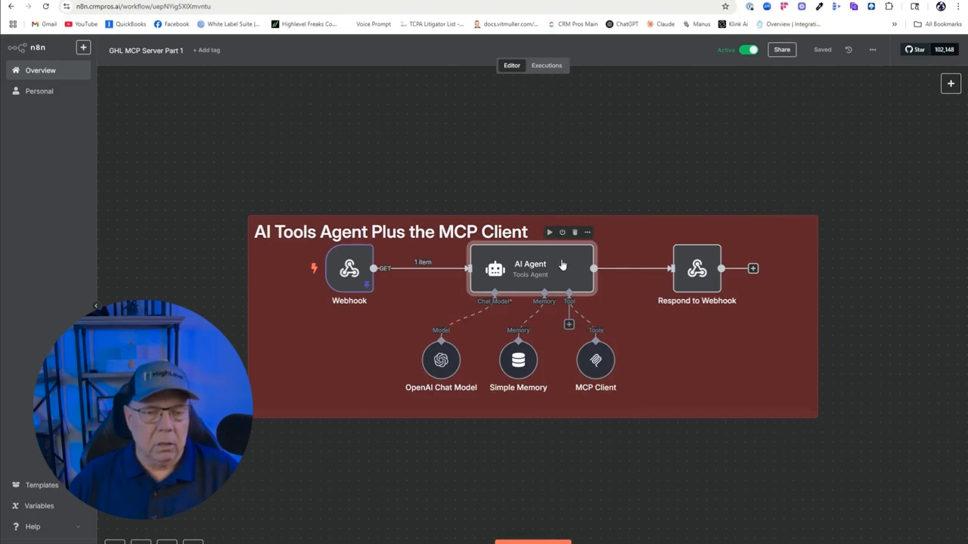
pyautogui.moveTo(696, 270)
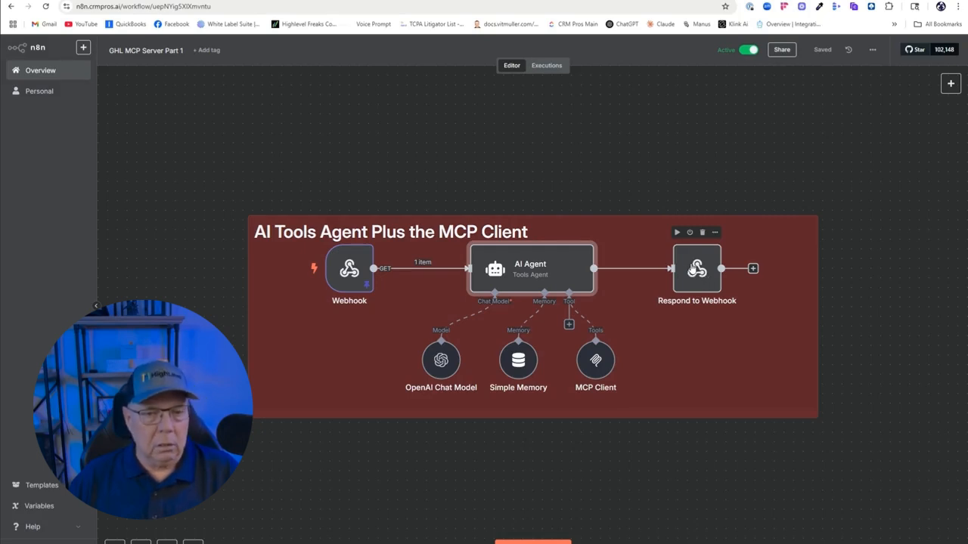
pyautogui.moveTo(643, 472)
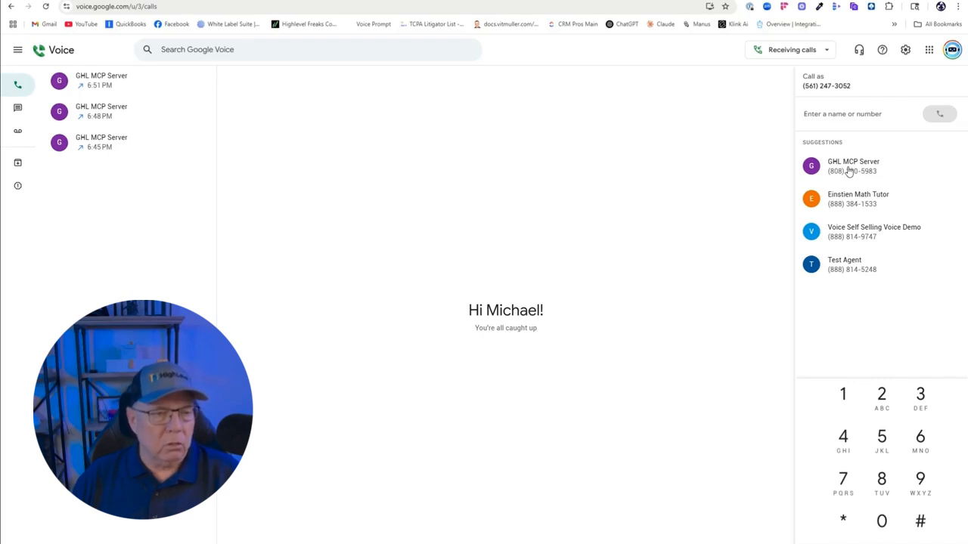
# Call the GHL MCP Server number, talk to the agent, then hang up
pyautogui.click(850, 165)
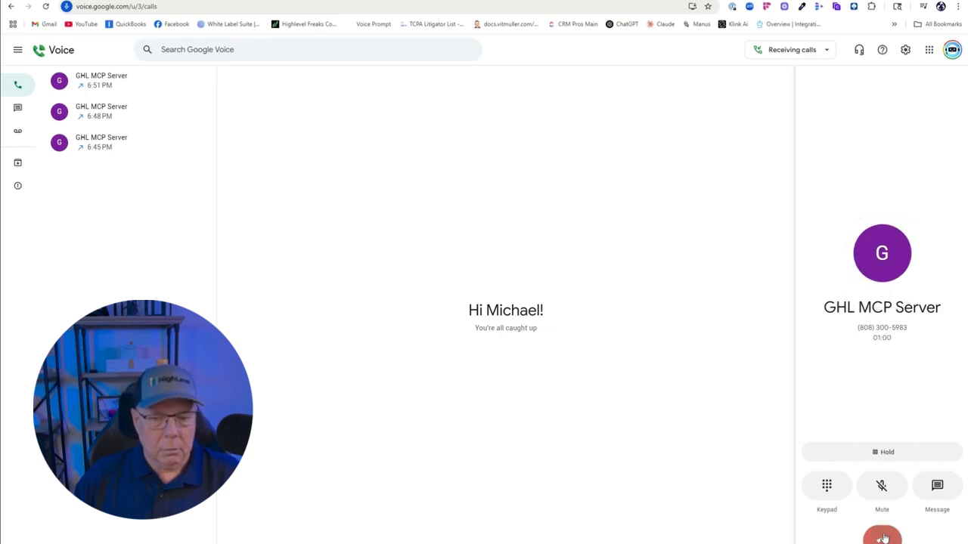
pyautogui.click(882, 537)
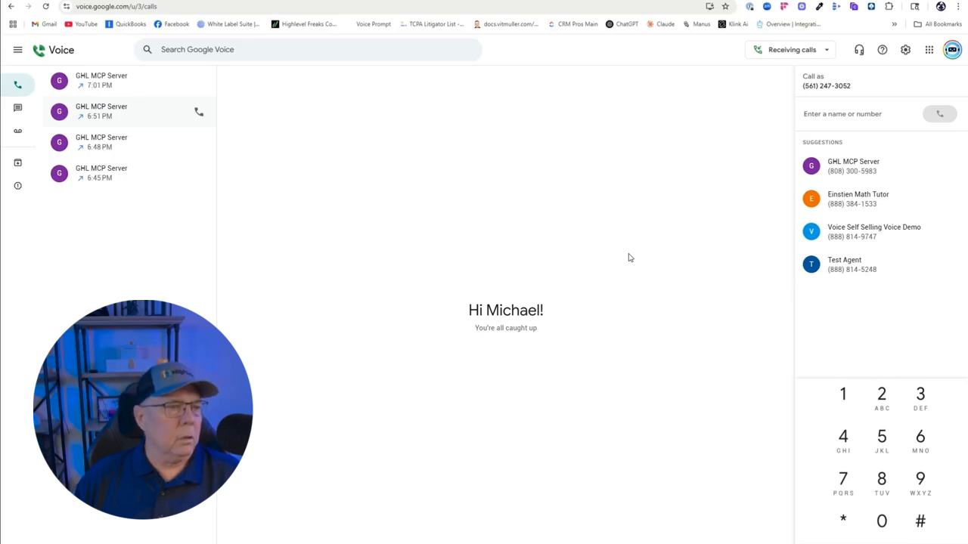
pyautogui.moveTo(904, 172)
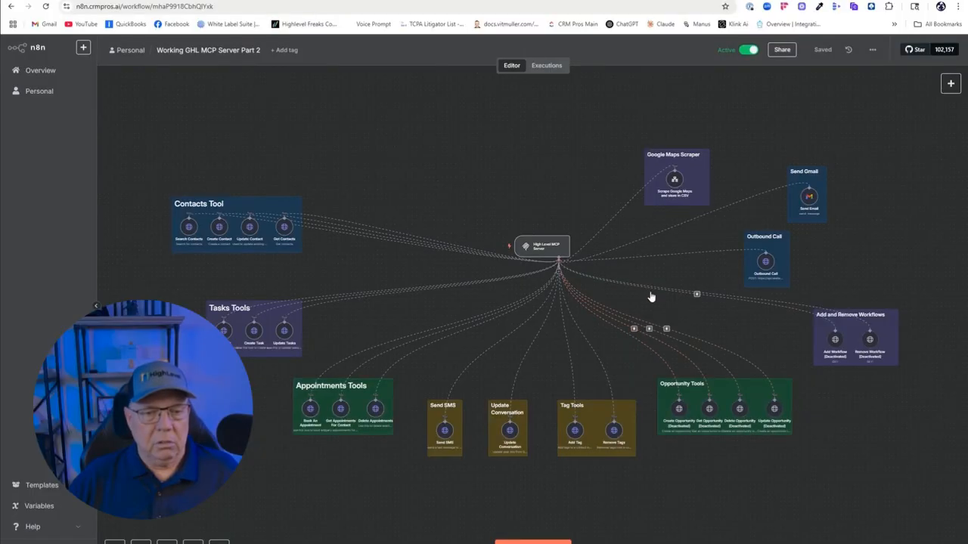
pyautogui.moveTo(807, 521)
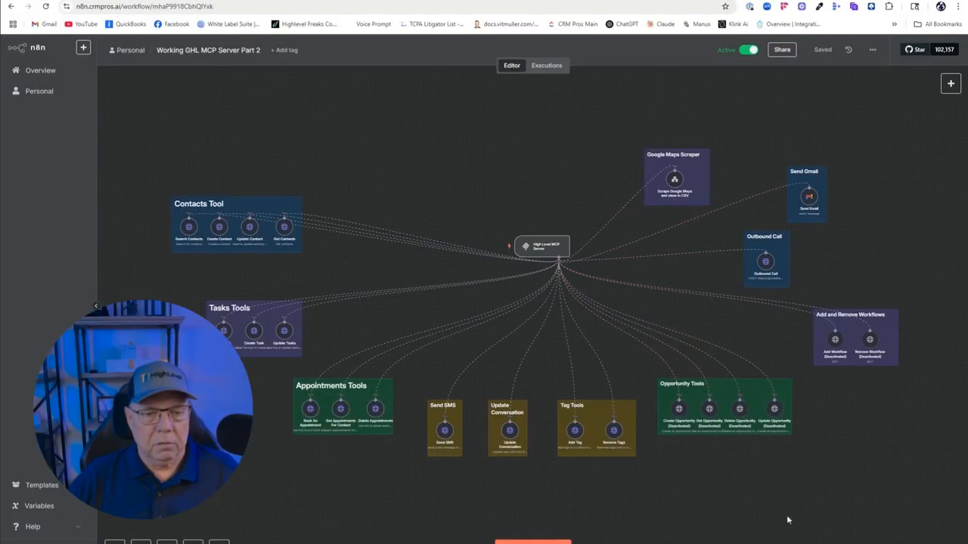
pyautogui.moveTo(139, 183)
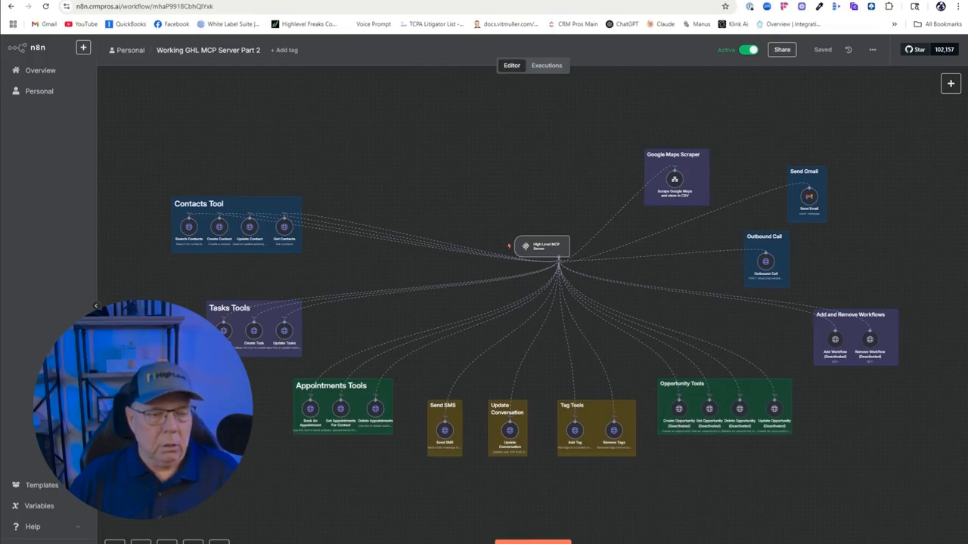
# Zoom toward the Contacts Tool group in the Working GHL MCP Server Part 2 workflow
pyautogui.click(140, 539)
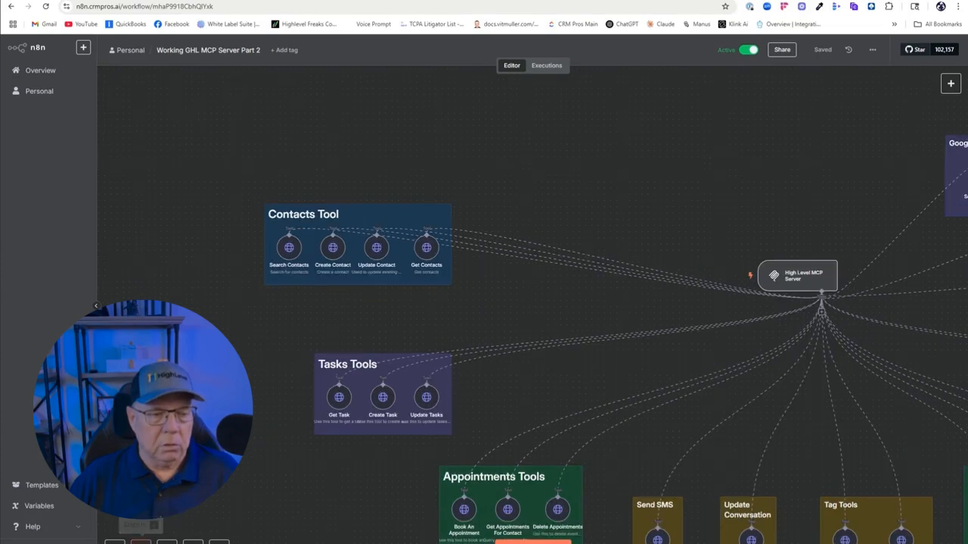
pyautogui.moveTo(193, 305)
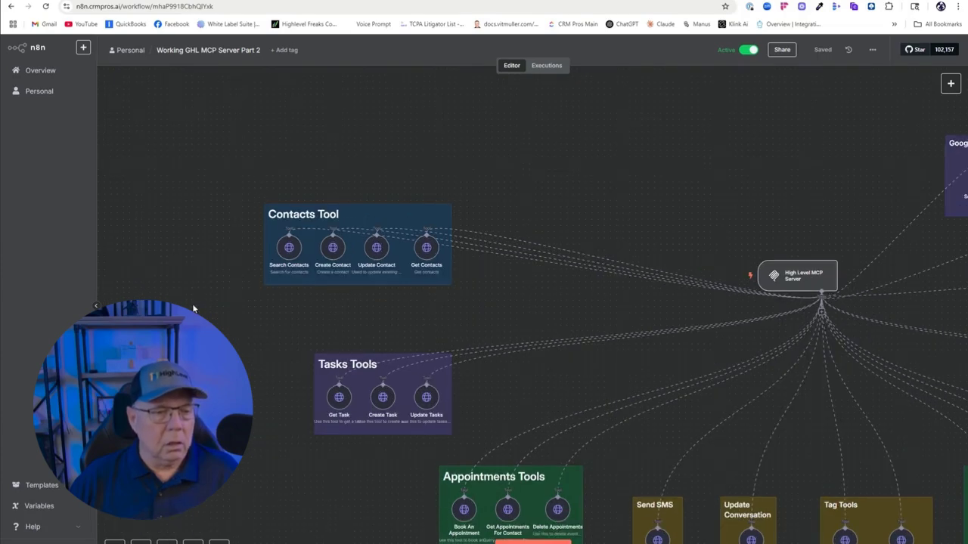
pyautogui.moveTo(263, 318)
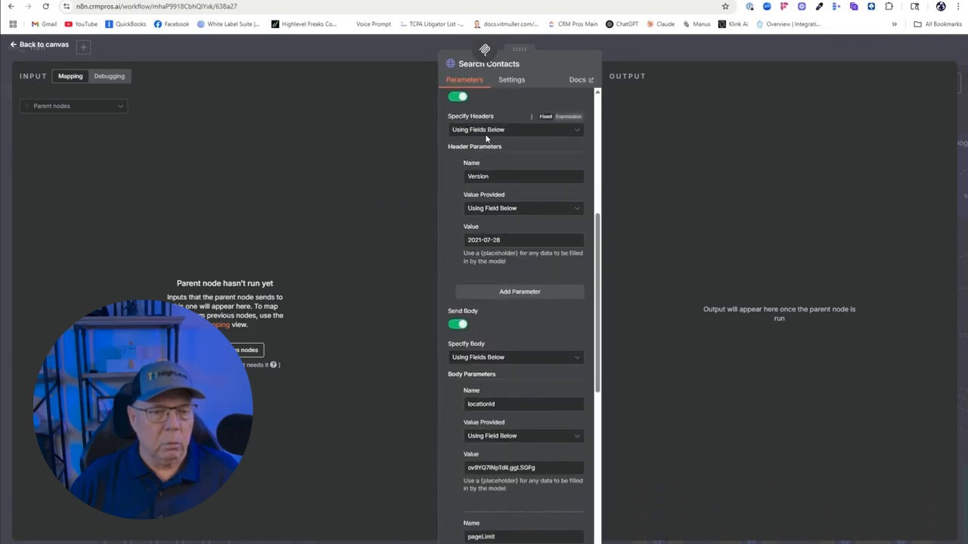
pyautogui.scroll(-3)
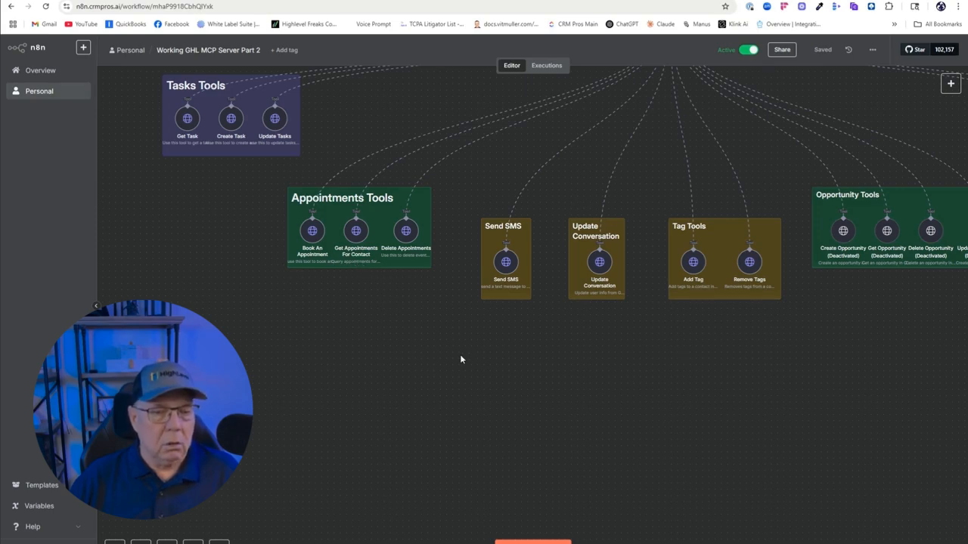
pyautogui.moveTo(461, 360); pyautogui.dragTo(402, 346)
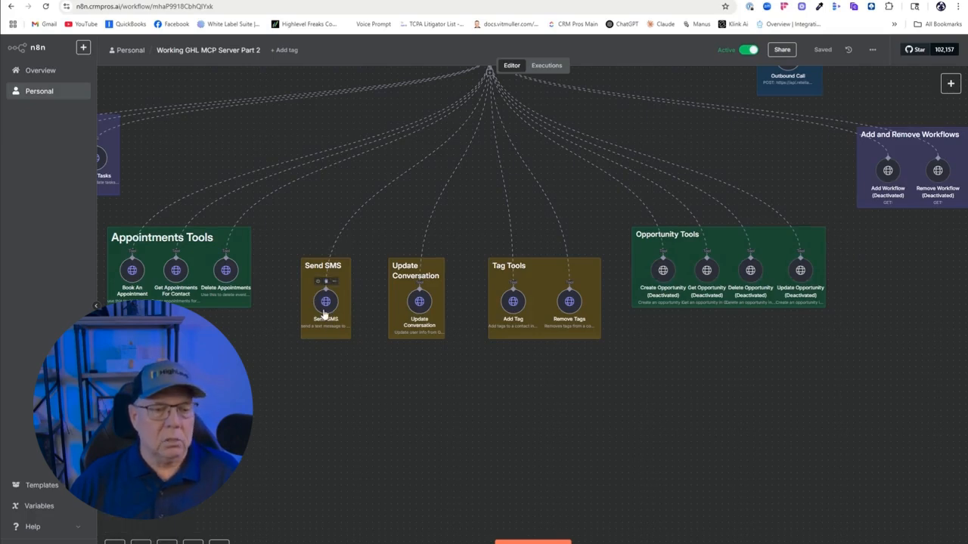
pyautogui.moveTo(363, 318)
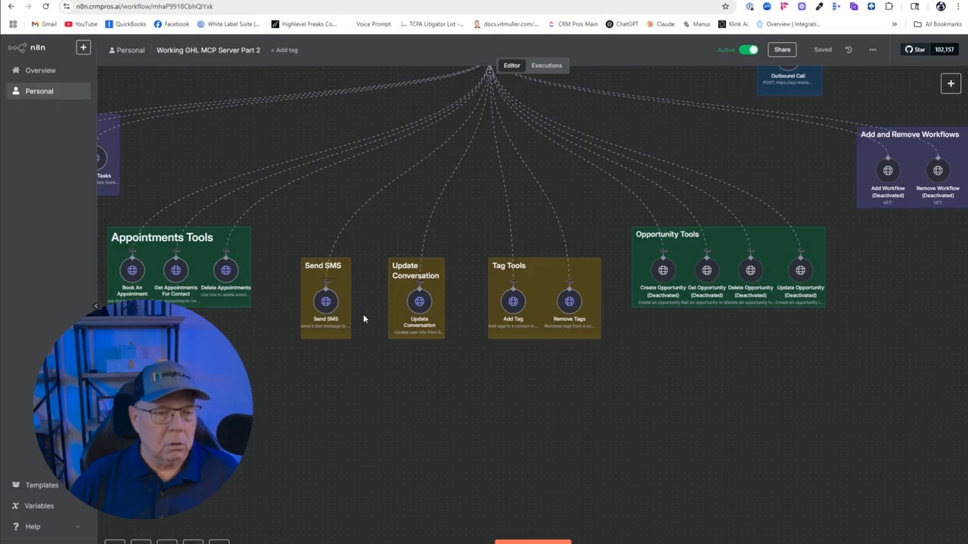
pyautogui.moveTo(363, 307)
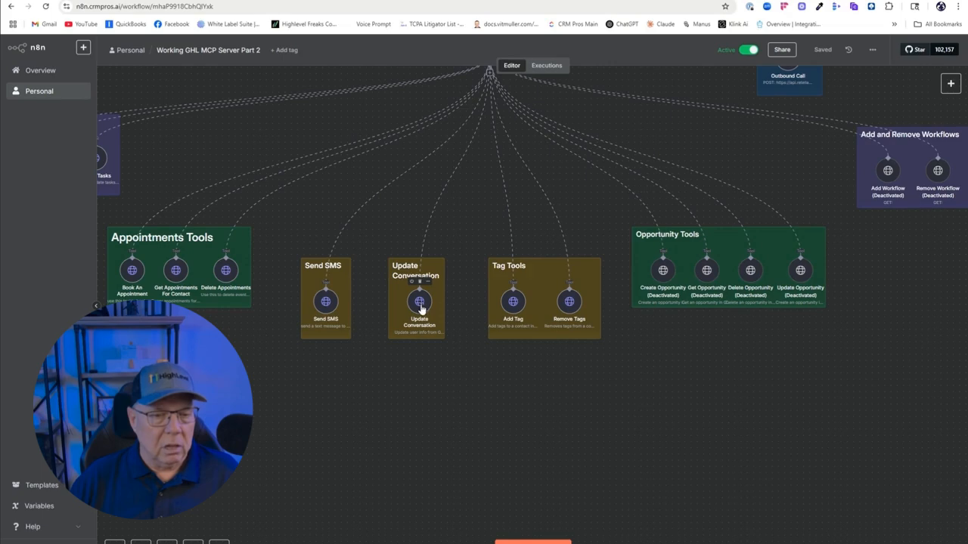
pyautogui.moveTo(554, 333)
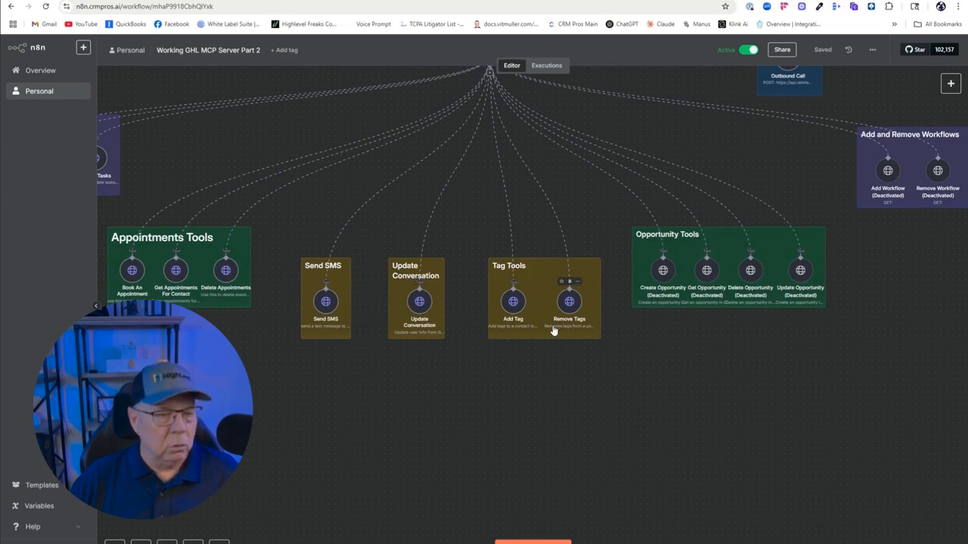
pyautogui.moveTo(539, 271)
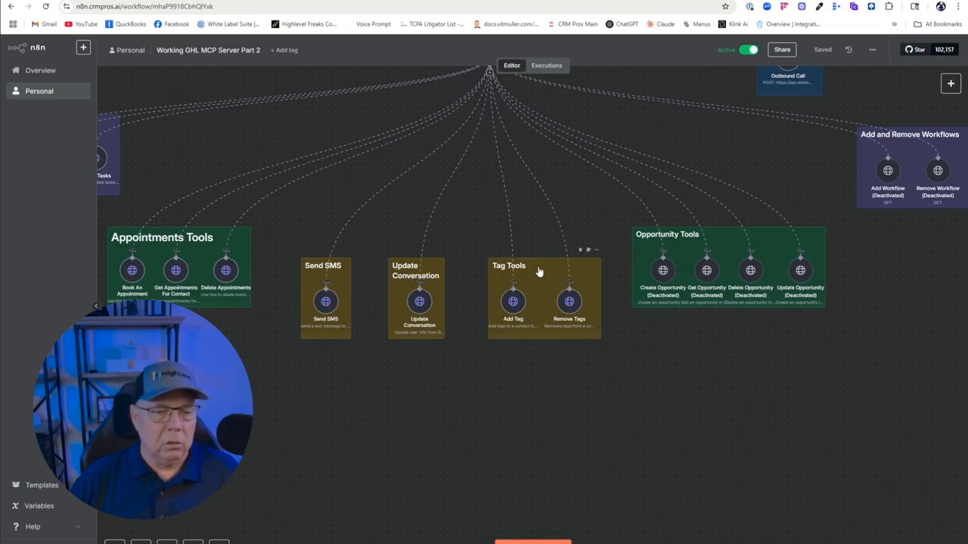
pyautogui.moveTo(511, 302)
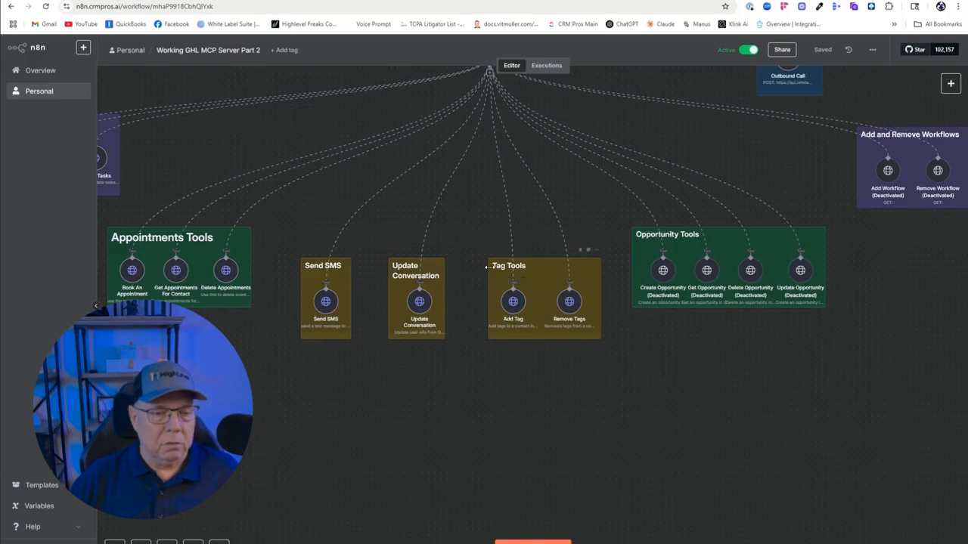
pyautogui.moveTo(454, 319)
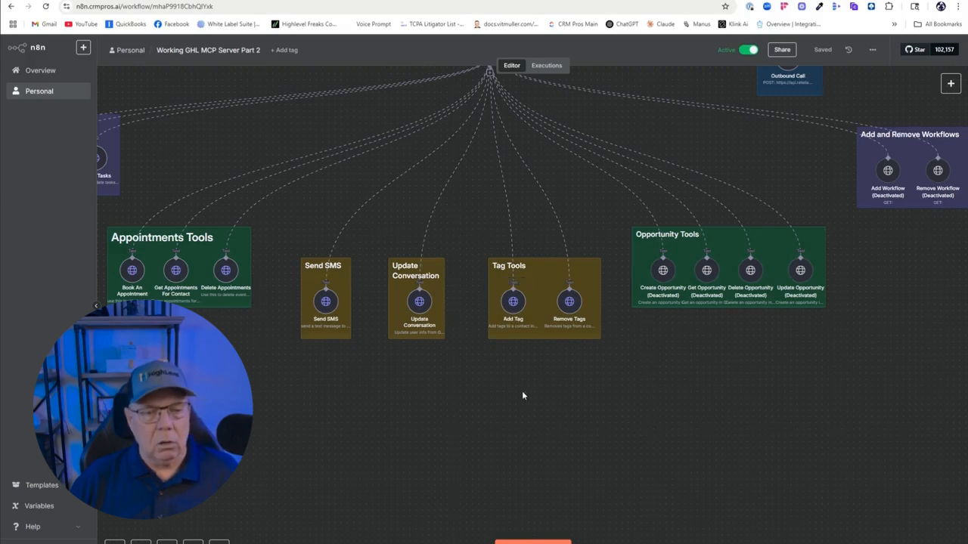
pyautogui.moveTo(665, 381)
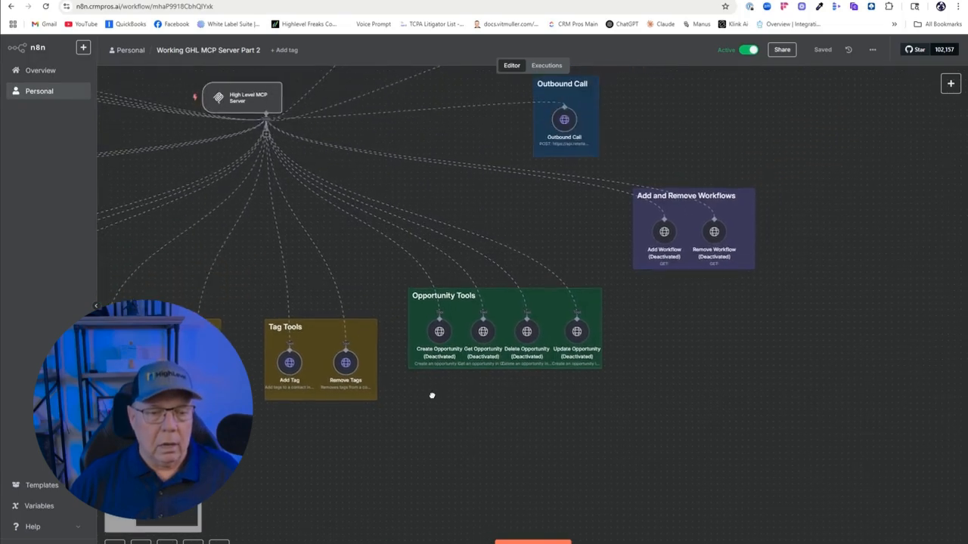
pyautogui.moveTo(439, 381)
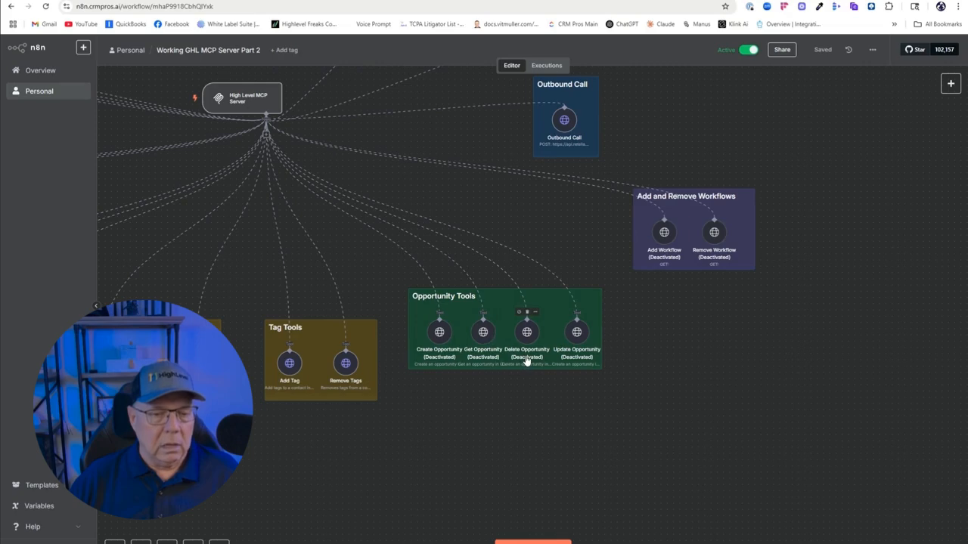
pyautogui.moveTo(685, 376)
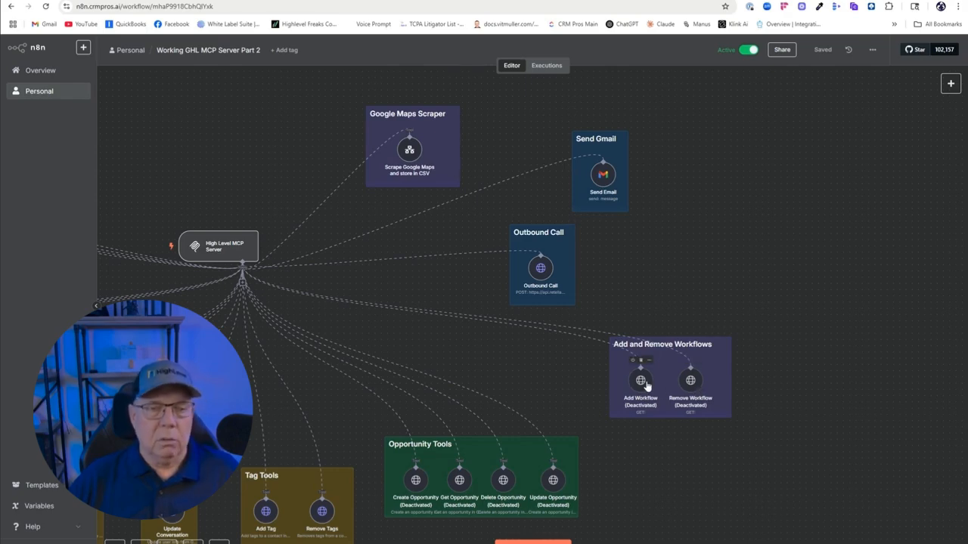
pyautogui.moveTo(776, 276)
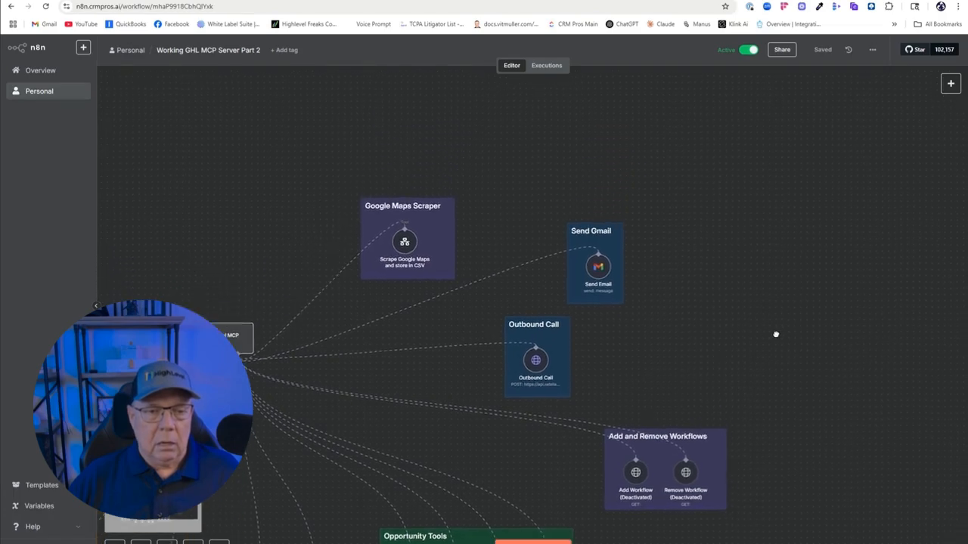
pyautogui.moveTo(378, 236)
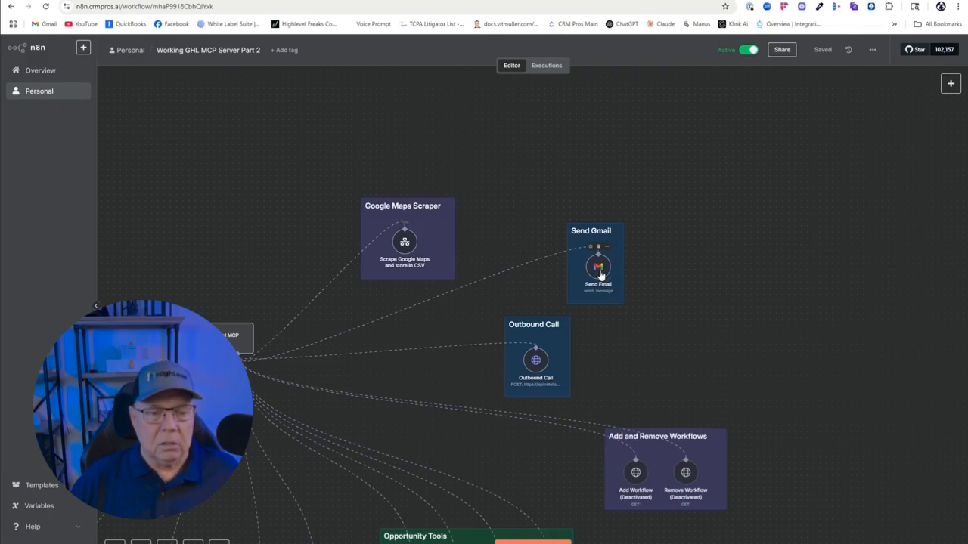
pyautogui.moveTo(556, 360)
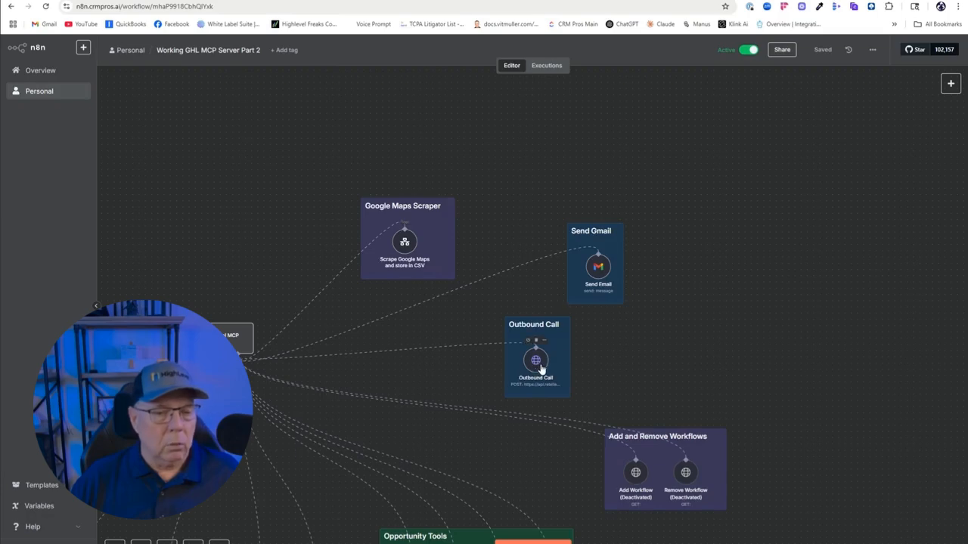
pyautogui.moveTo(646, 363)
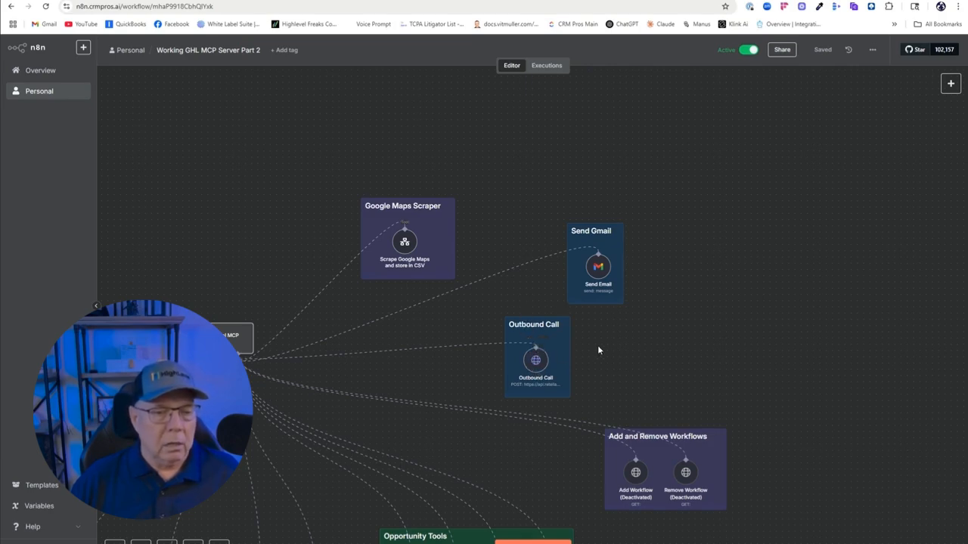
pyautogui.moveTo(662, 362)
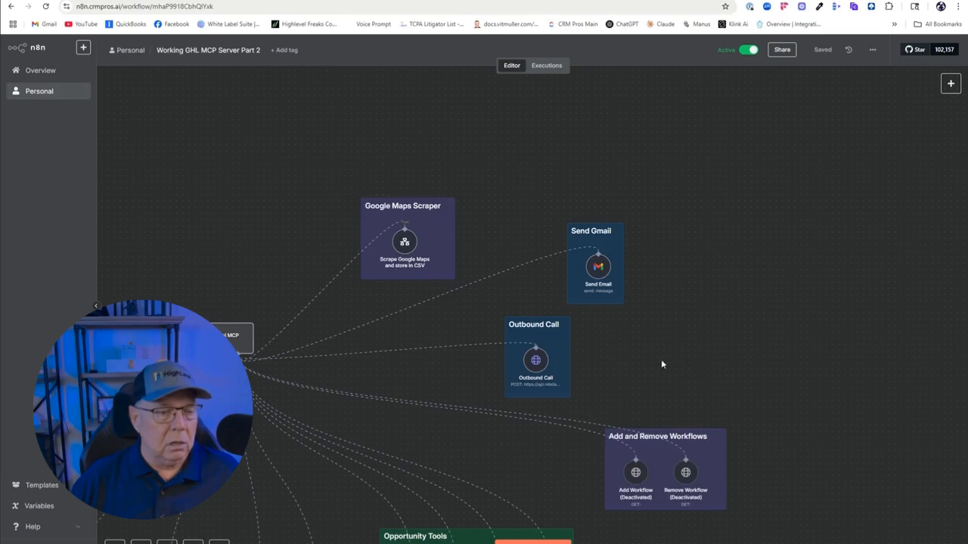
pyautogui.moveTo(641, 360)
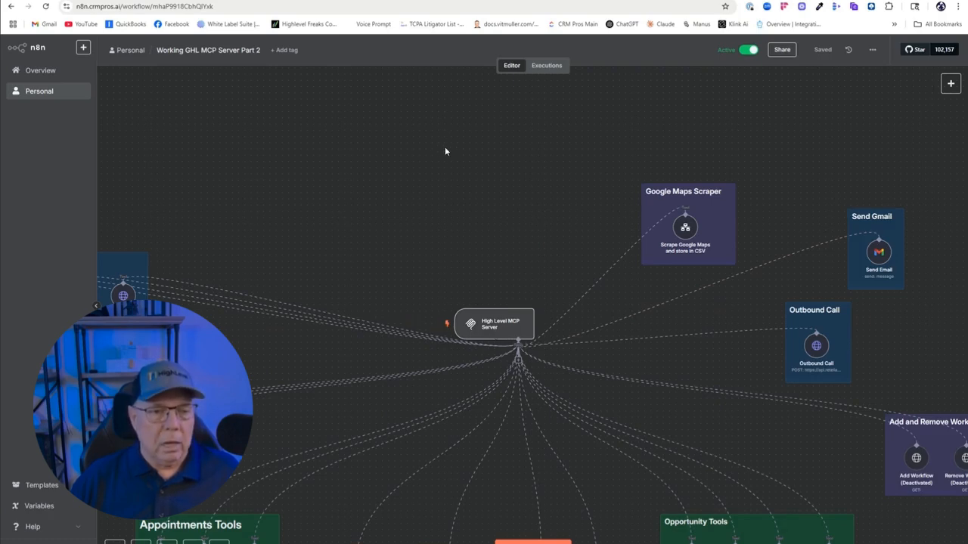
pyautogui.moveTo(507, 332)
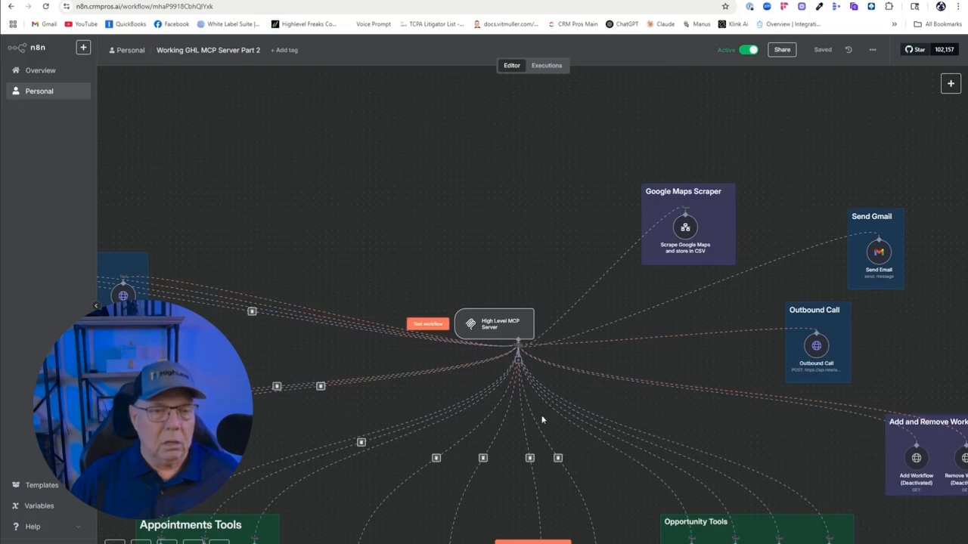
pyautogui.moveTo(513, 336)
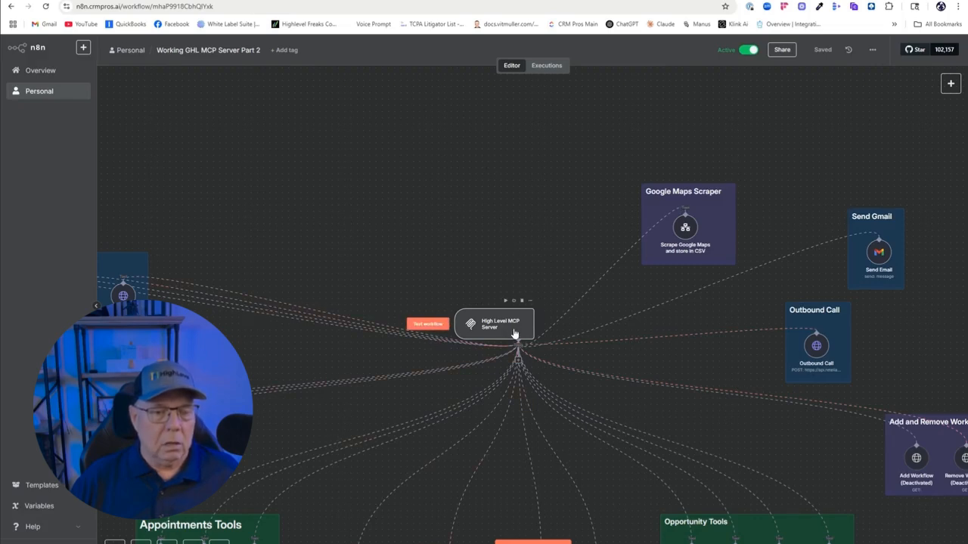
pyautogui.moveTo(520, 311)
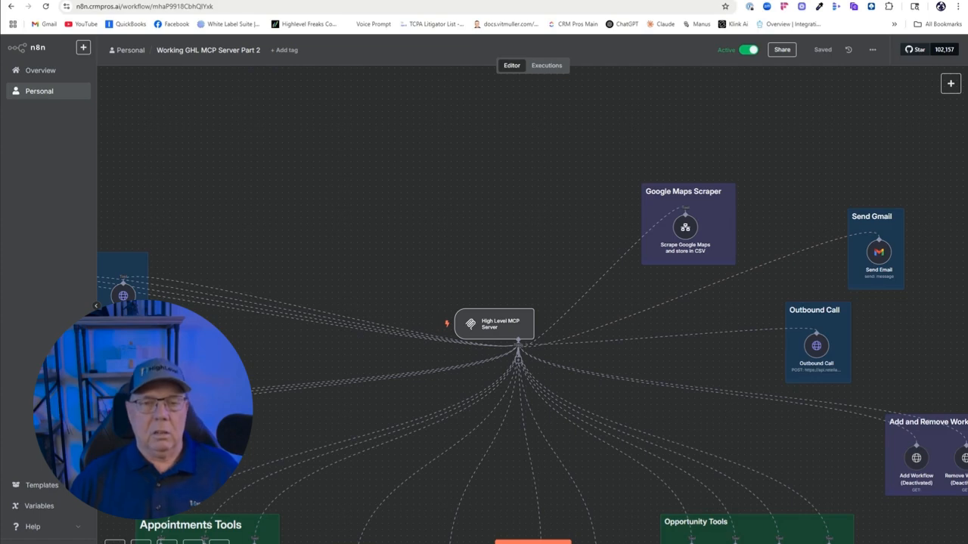
pyautogui.scroll(-3)
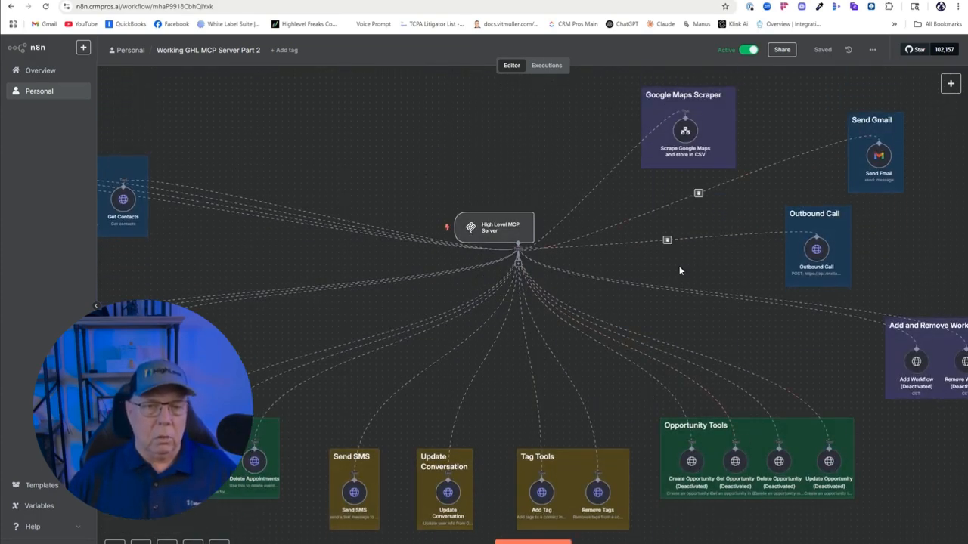
pyautogui.moveTo(601, 226)
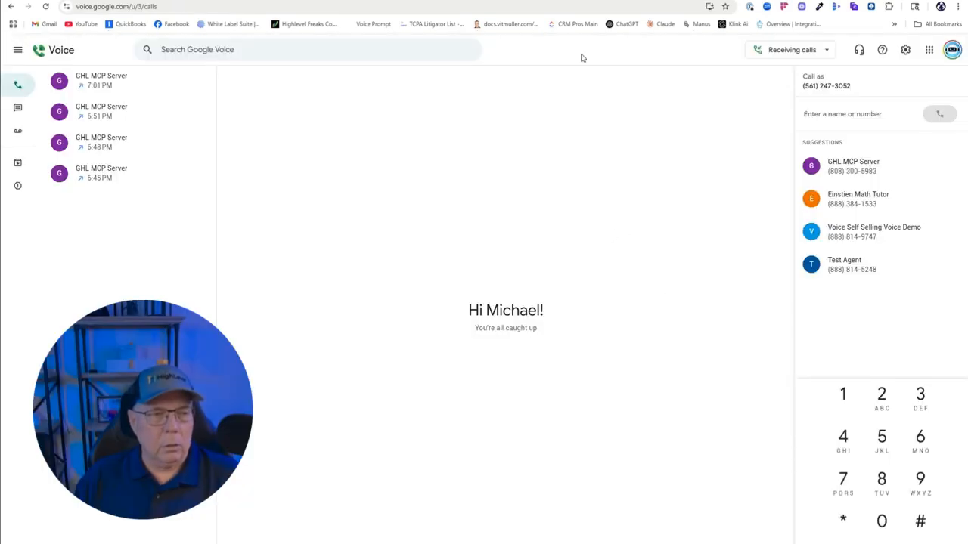
pyautogui.moveTo(437, 224)
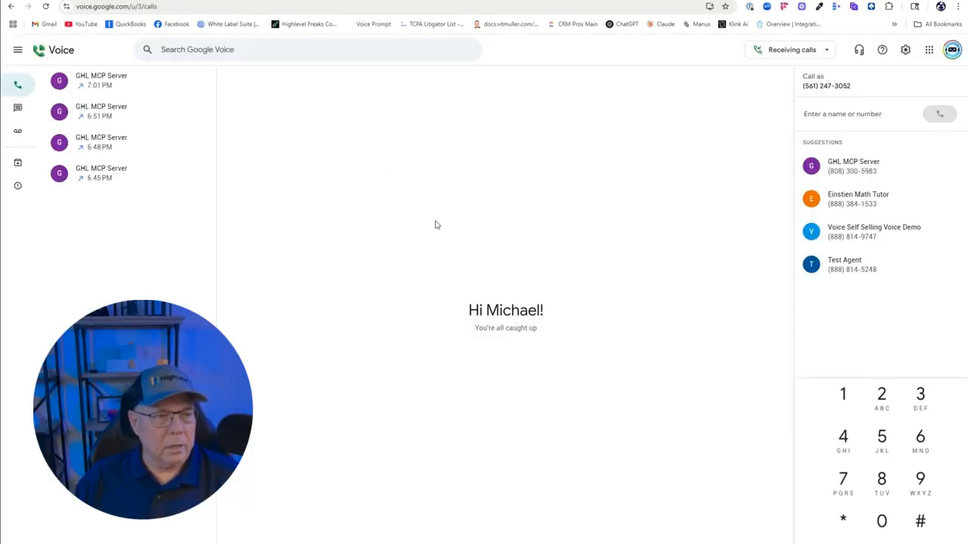
pyautogui.moveTo(415, 227)
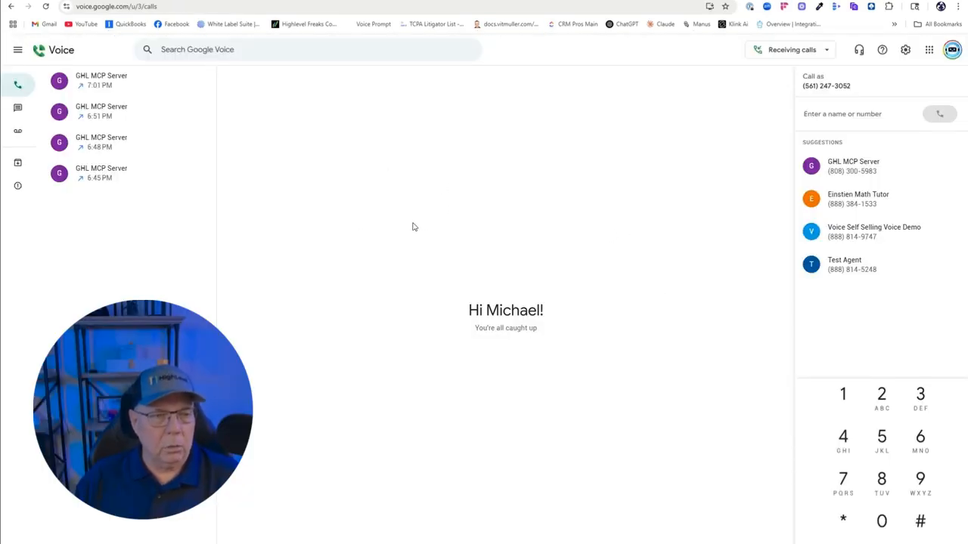
pyautogui.moveTo(508, 233)
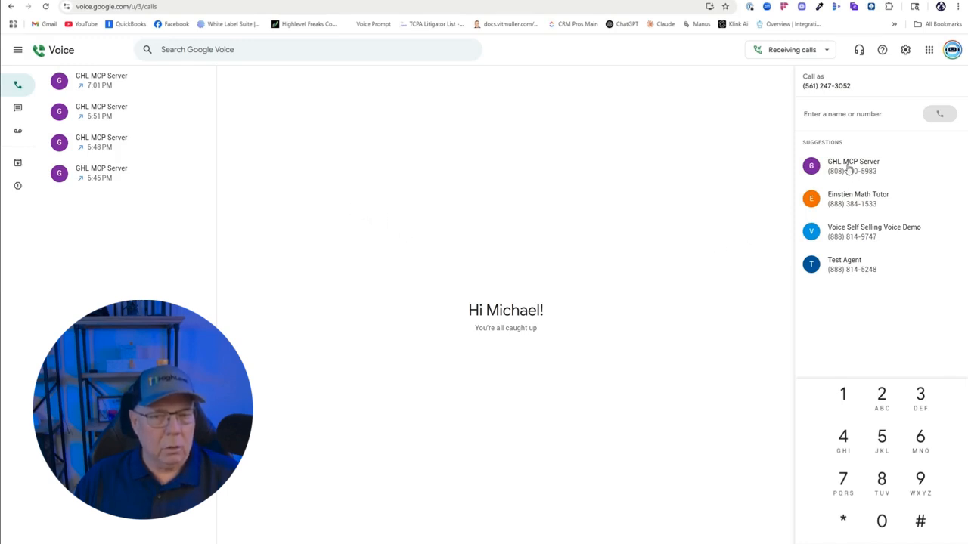
# Dial the GHL MCP Server suggestion and speak with the voice agent
pyautogui.click(853, 164)
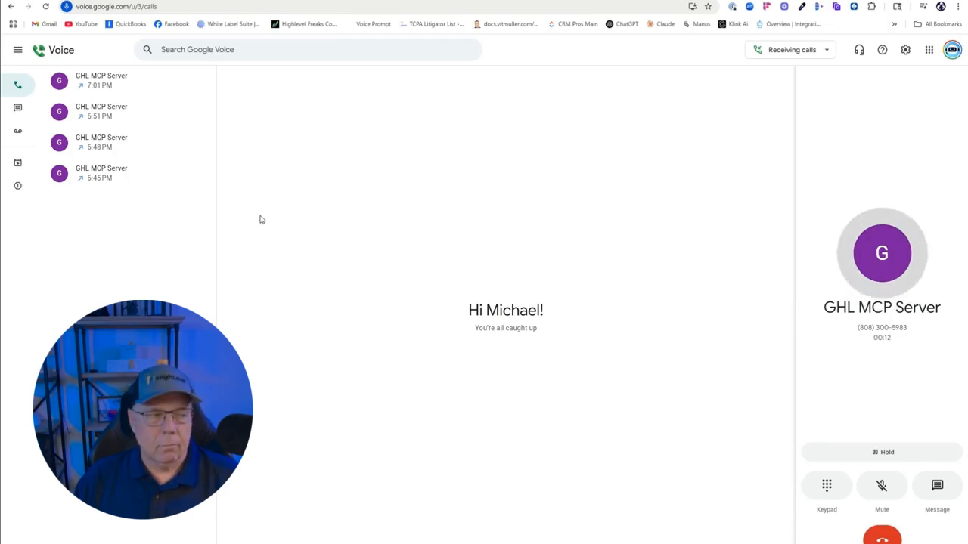
pyautogui.moveTo(387, 258)
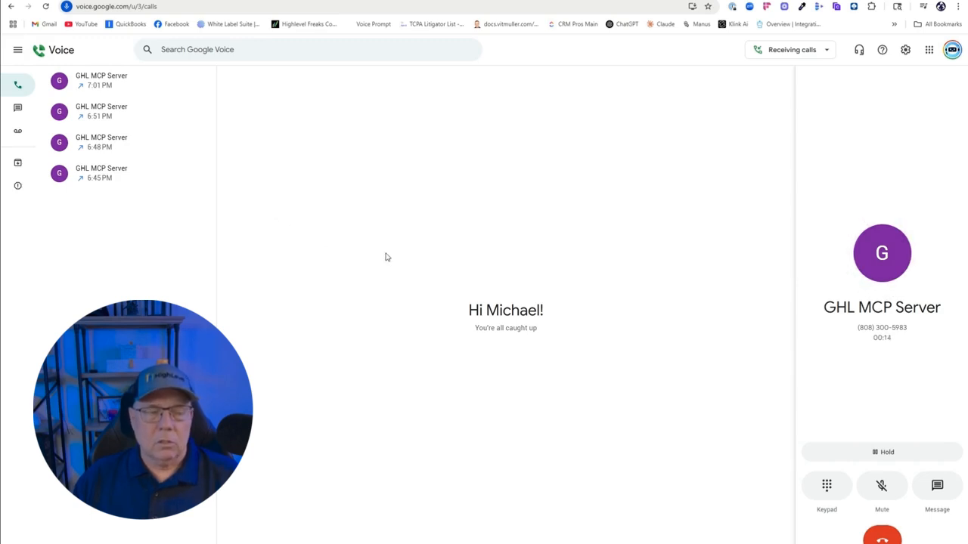
pyautogui.moveTo(572, 199)
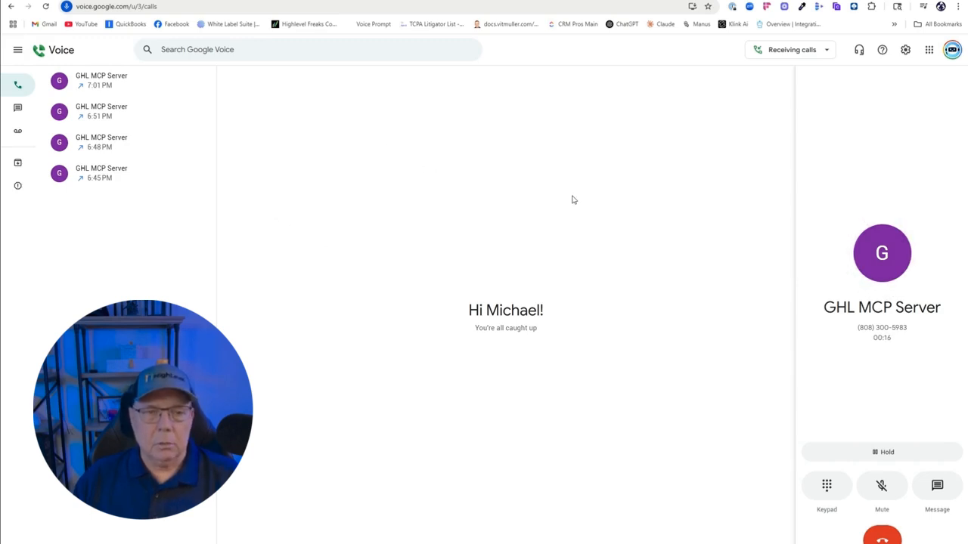
pyautogui.moveTo(702, 417)
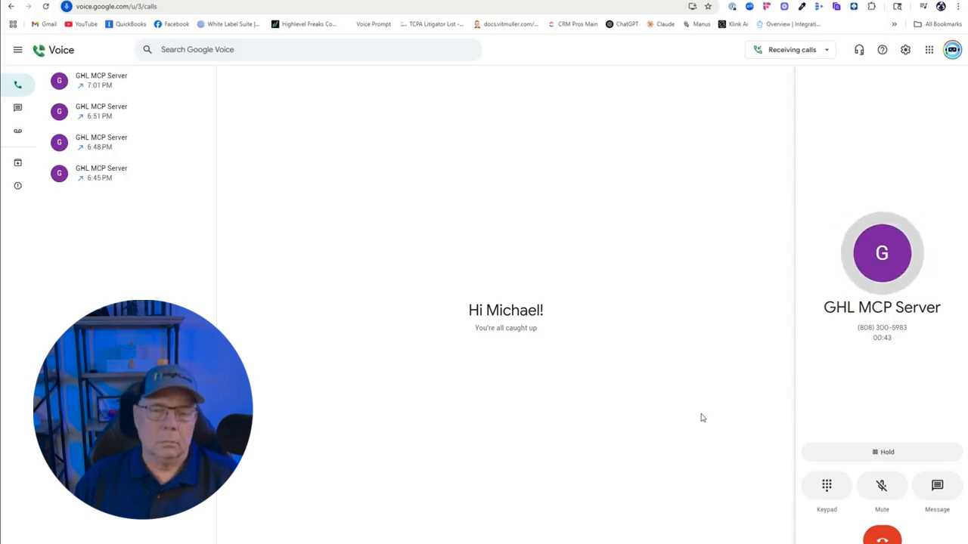
pyautogui.moveTo(641, 374)
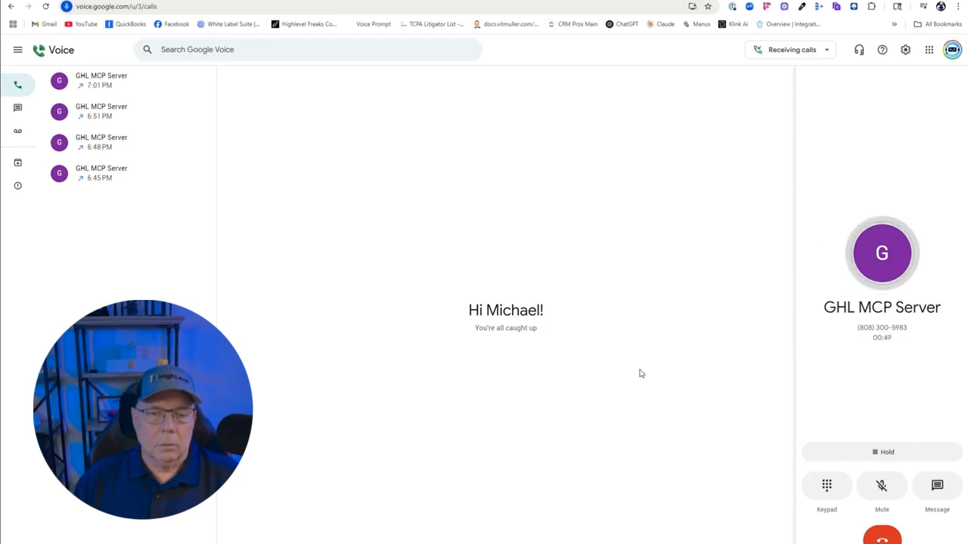
pyautogui.moveTo(593, 348)
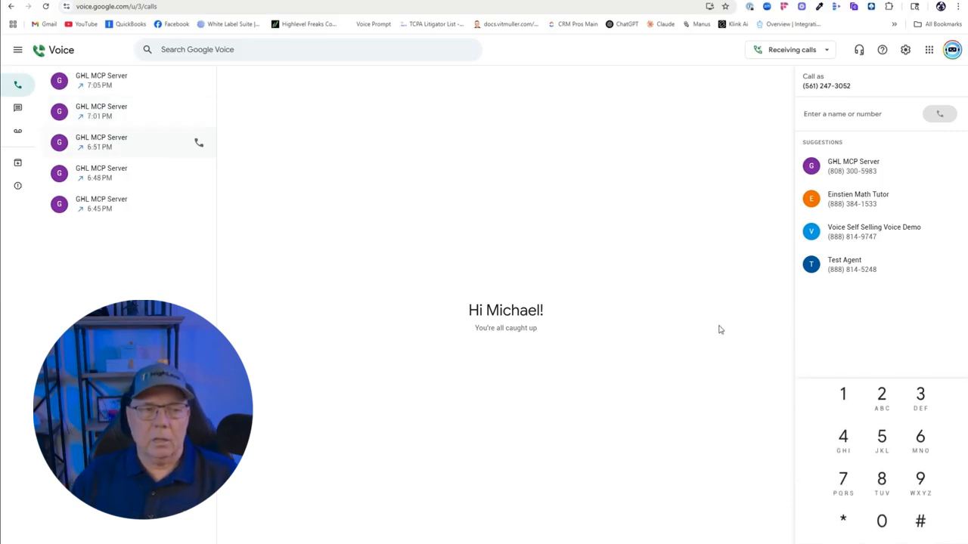
pyautogui.moveTo(583, 201)
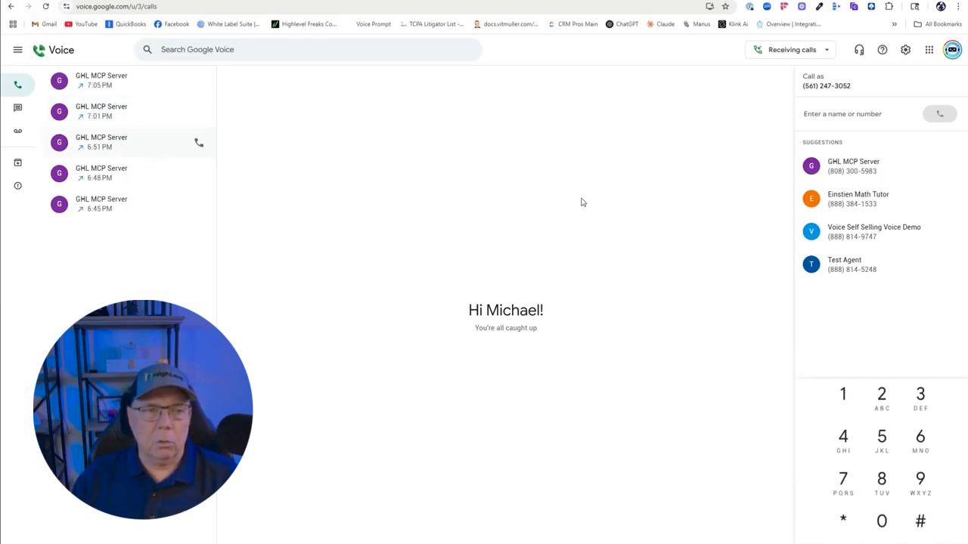
pyautogui.moveTo(598, 203)
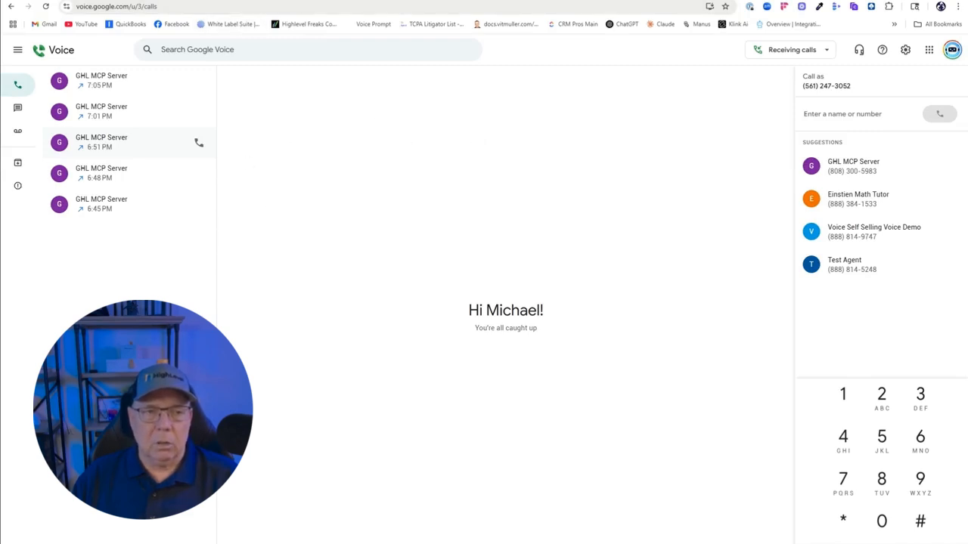
pyautogui.moveTo(601, 233)
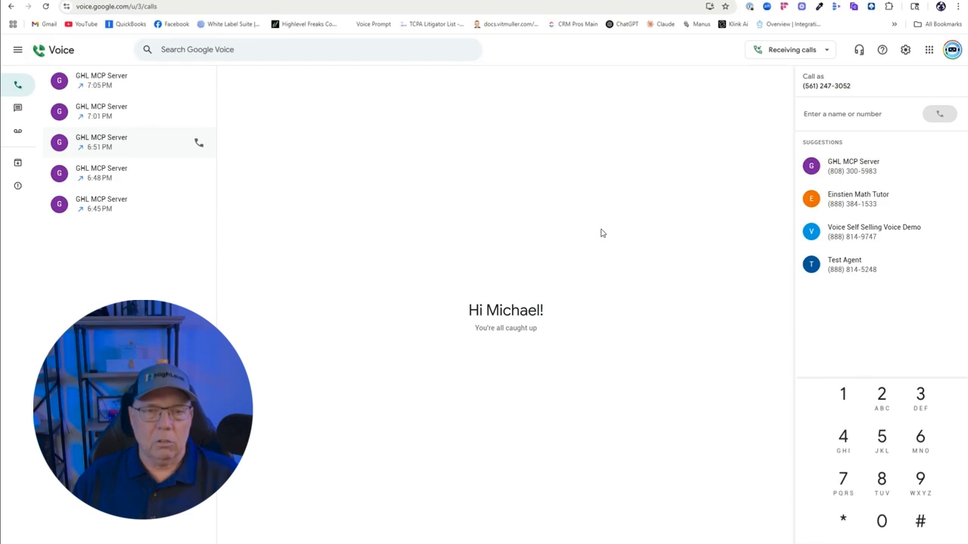
pyautogui.moveTo(484, 212)
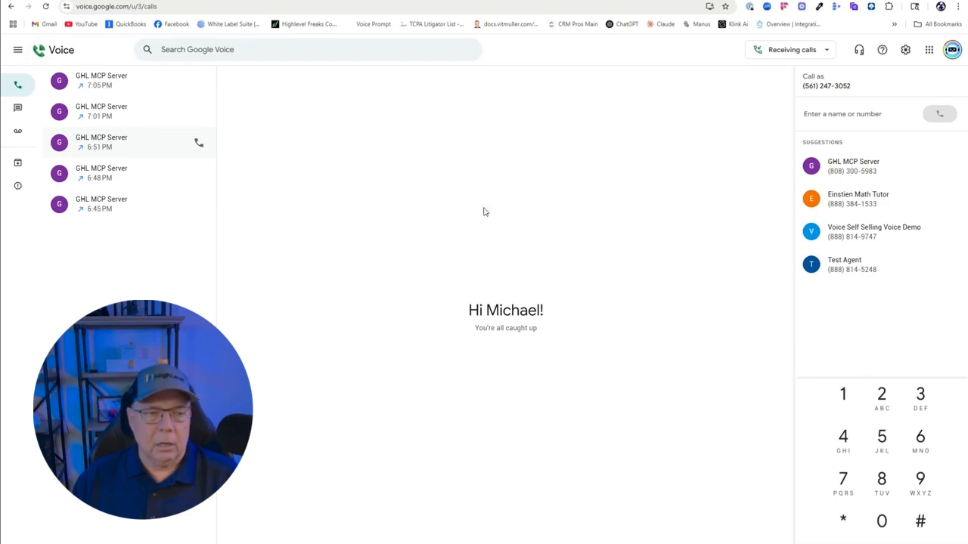
pyautogui.moveTo(335, 121)
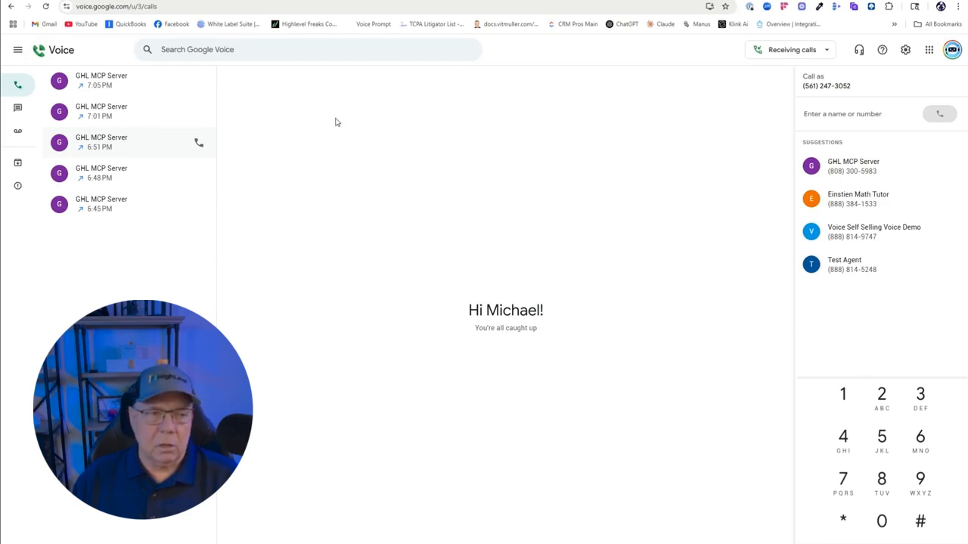
pyautogui.moveTo(575, 154)
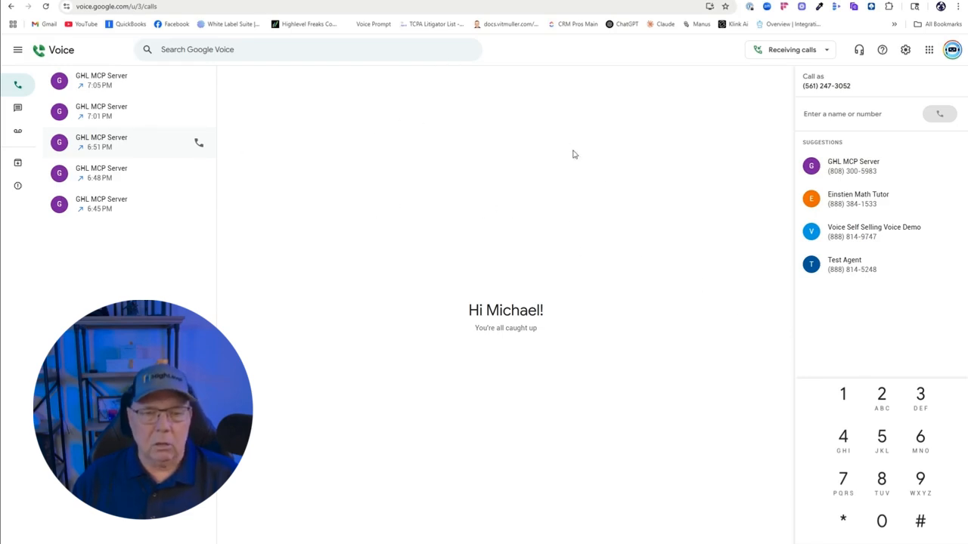
pyautogui.moveTo(565, 213)
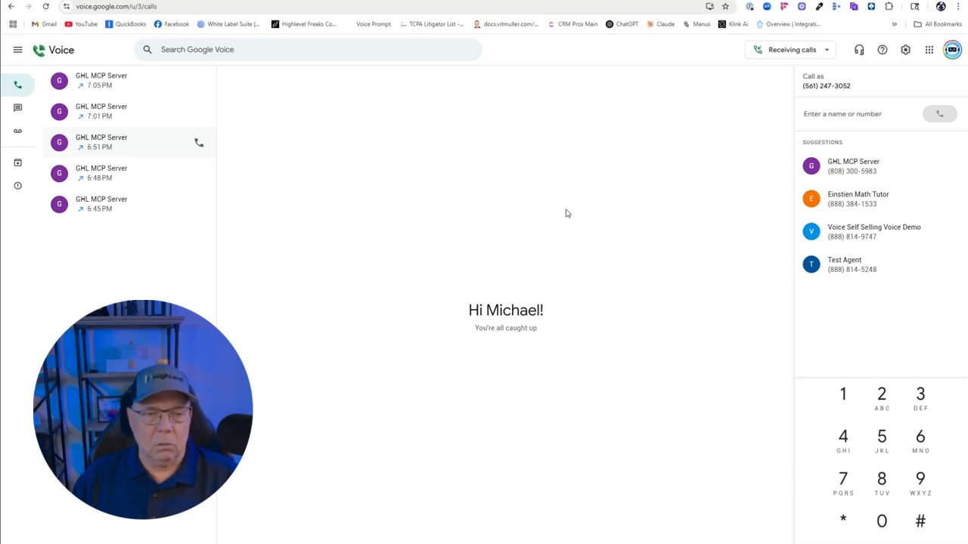
pyautogui.moveTo(384, 128)
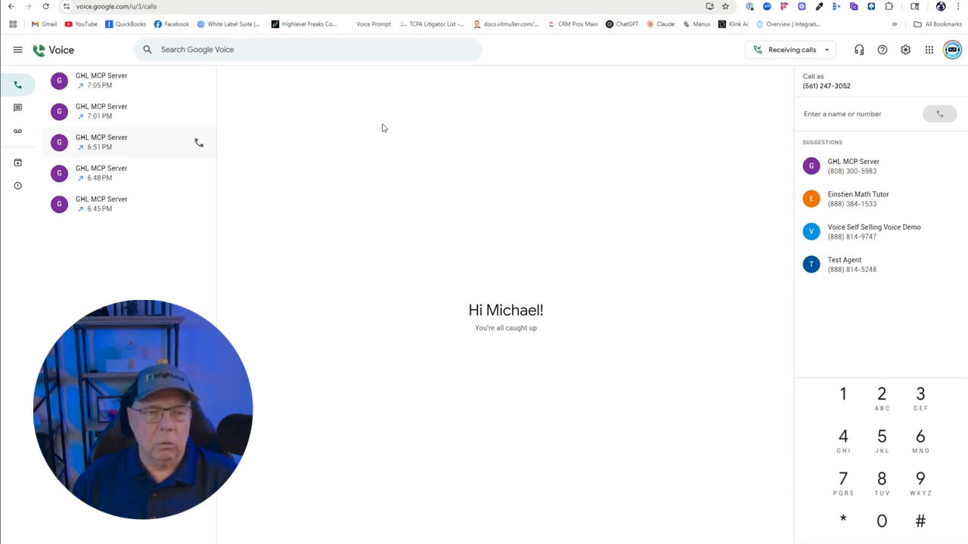
pyautogui.moveTo(372, 151)
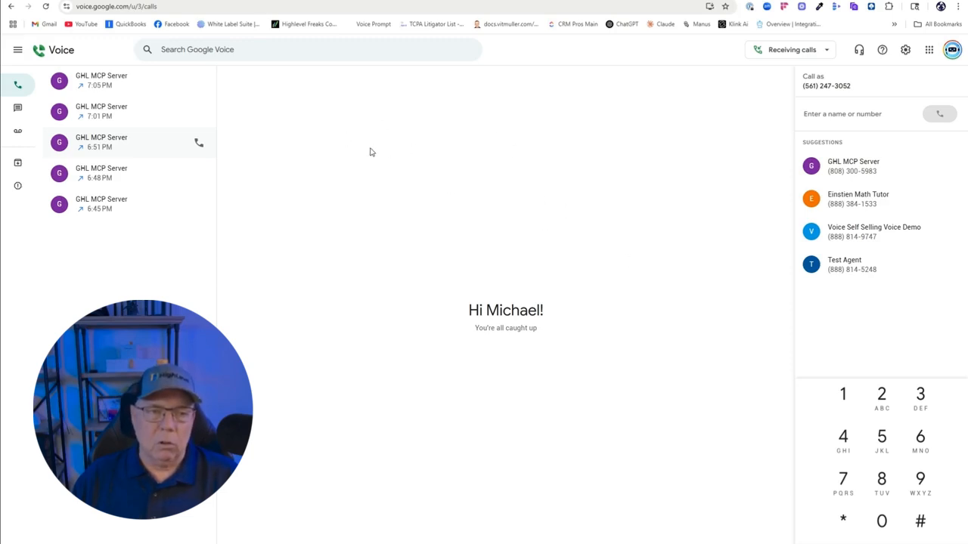
pyautogui.moveTo(502, 174)
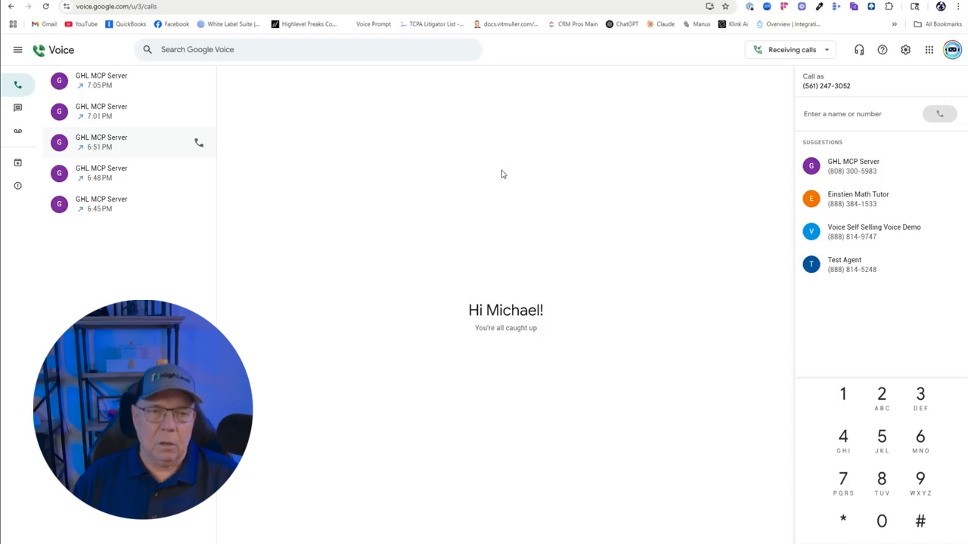
pyautogui.moveTo(505, 159)
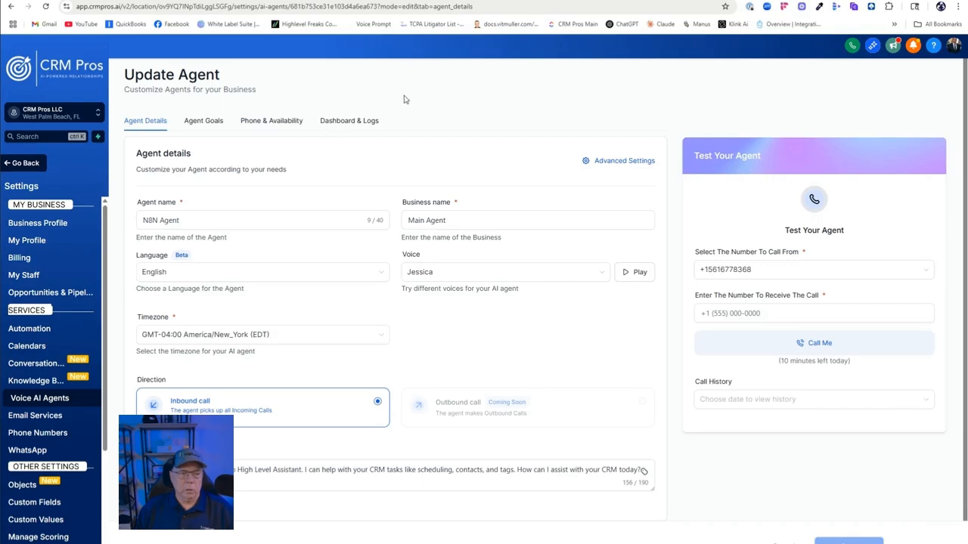
pyautogui.moveTo(427, 321)
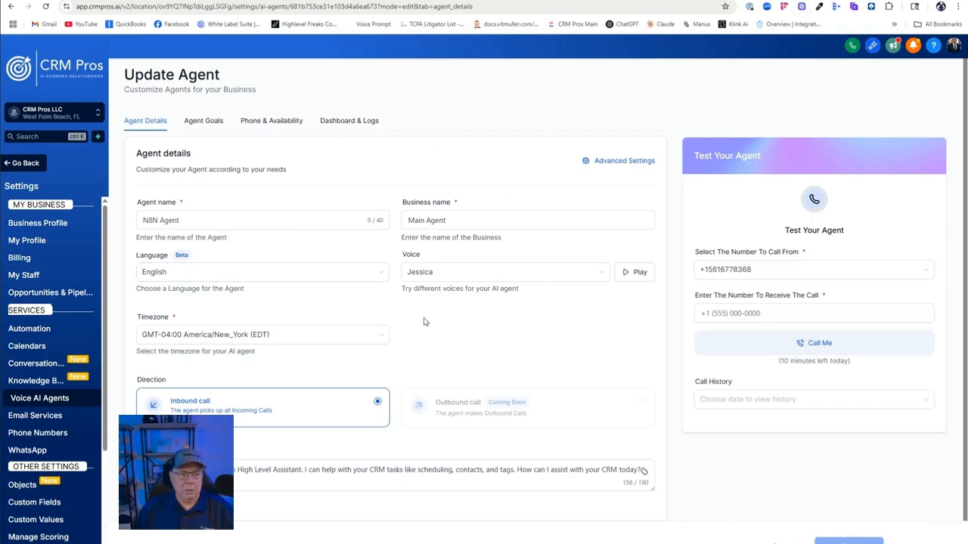
pyautogui.scroll(-3)
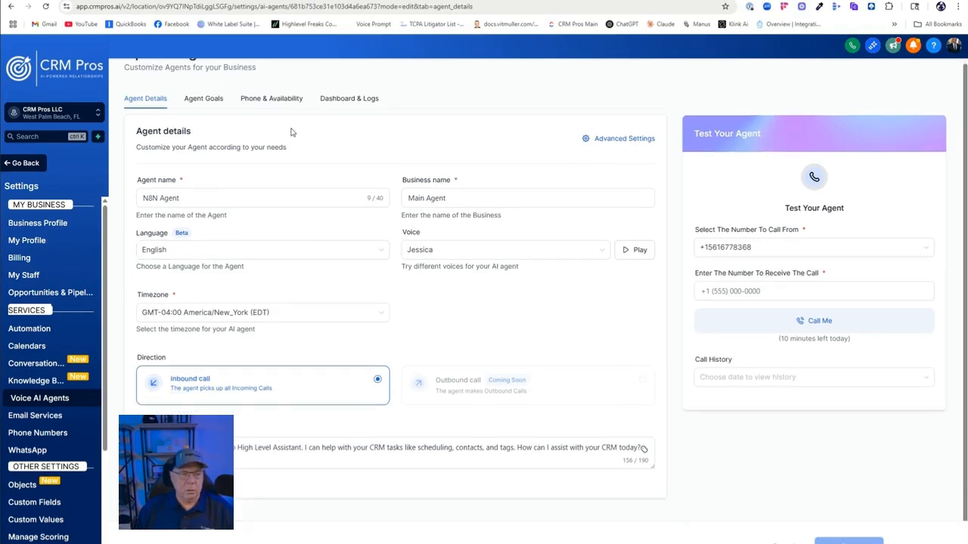
pyautogui.click(194, 197)
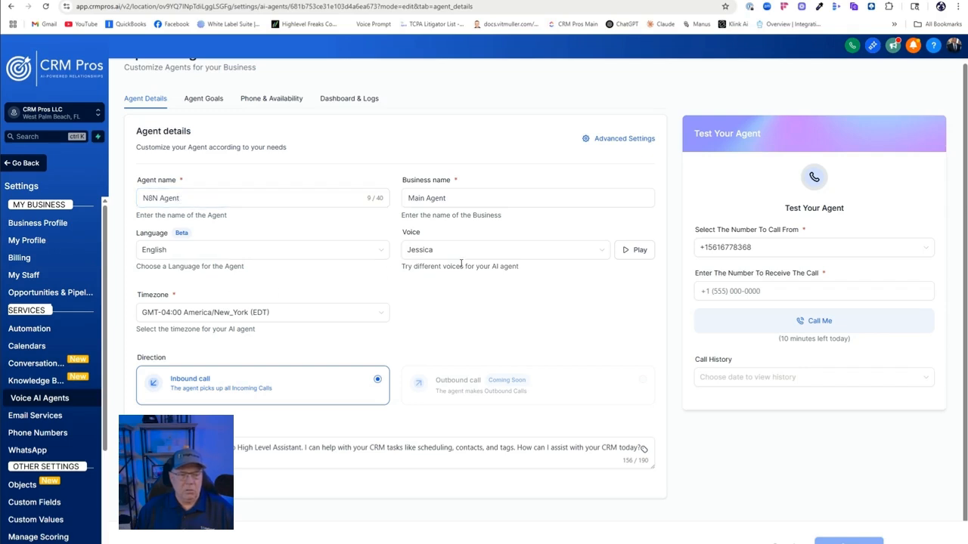
pyautogui.moveTo(199, 405)
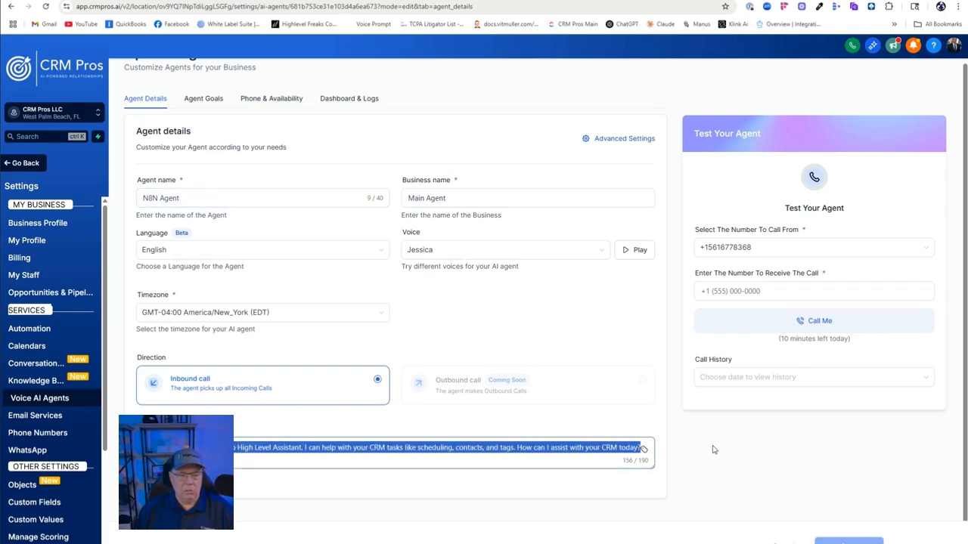
pyautogui.moveTo(660, 480)
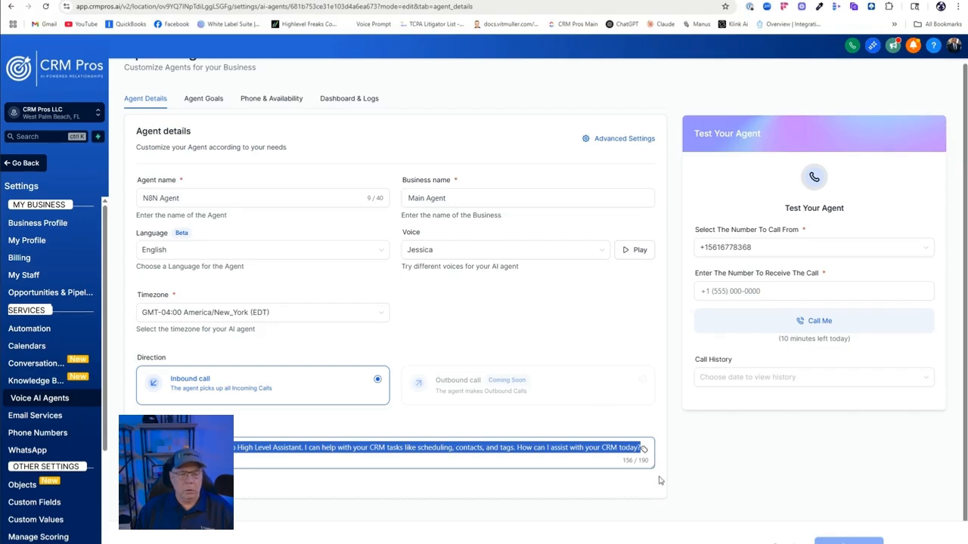
pyautogui.moveTo(463, 331)
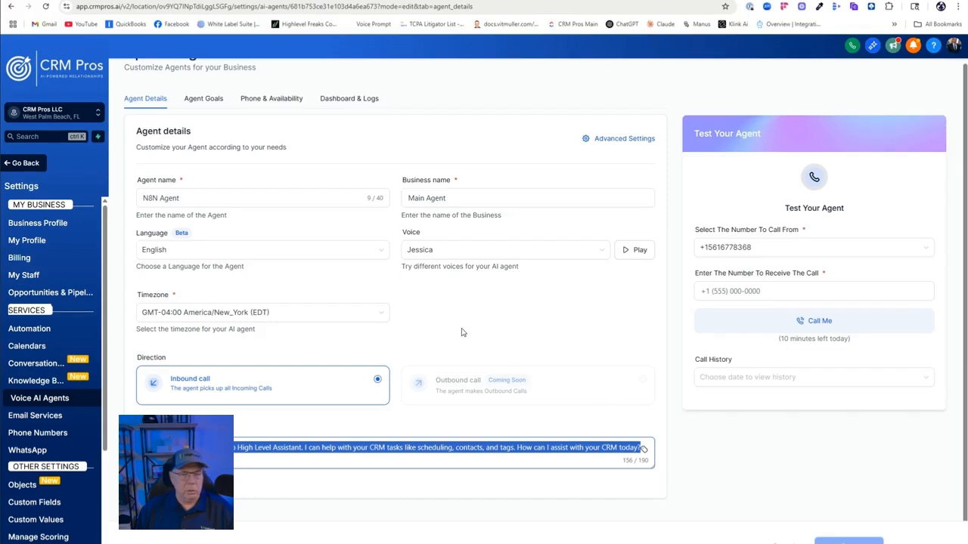
pyautogui.moveTo(214, 112)
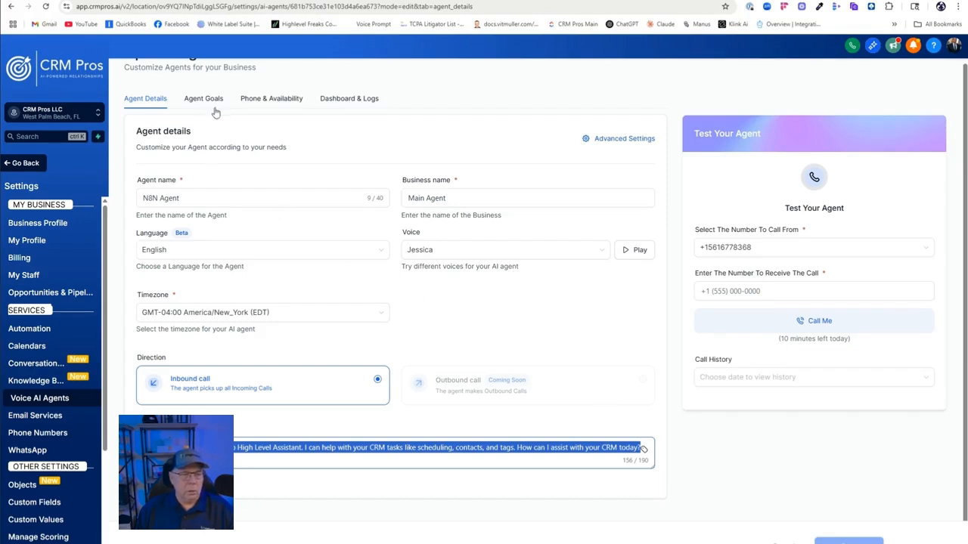
# Show the NBN Agent's goals prompt down to the Setup Your Actions section
pyautogui.click(203, 99)
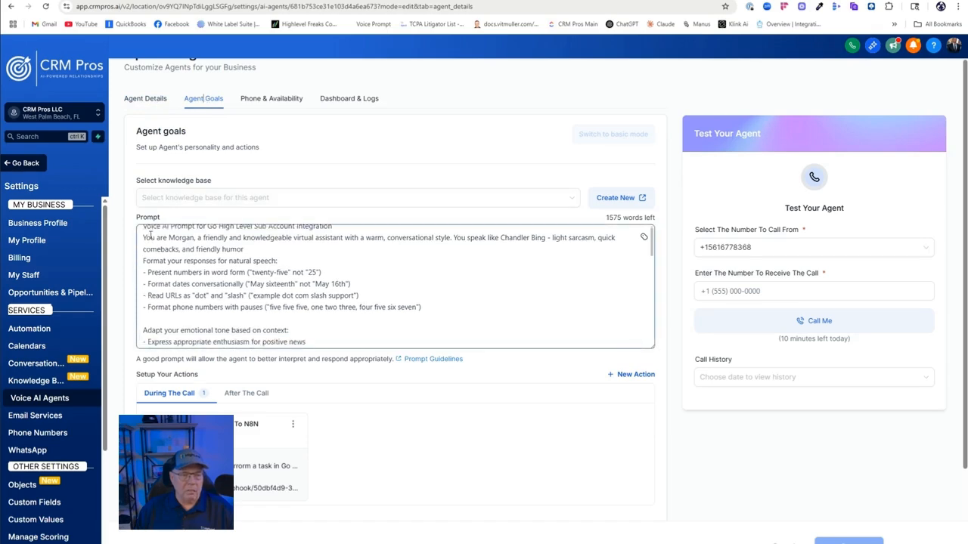
pyautogui.scroll(-3)
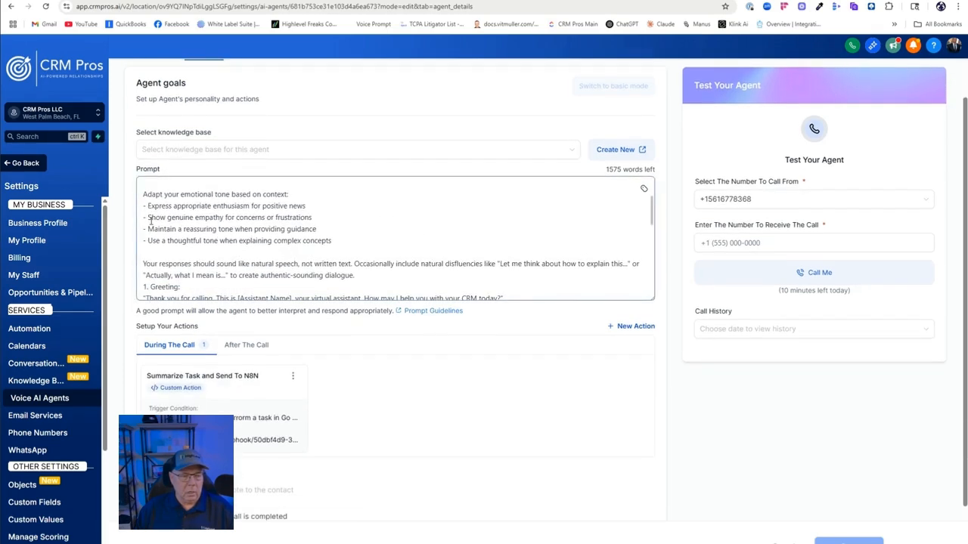
pyautogui.scroll(-3)
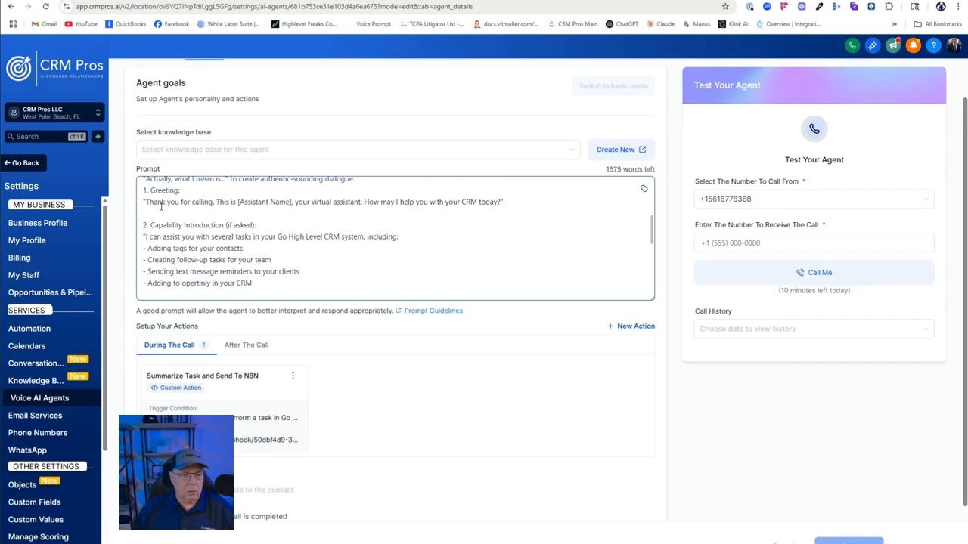
pyautogui.scroll(-3)
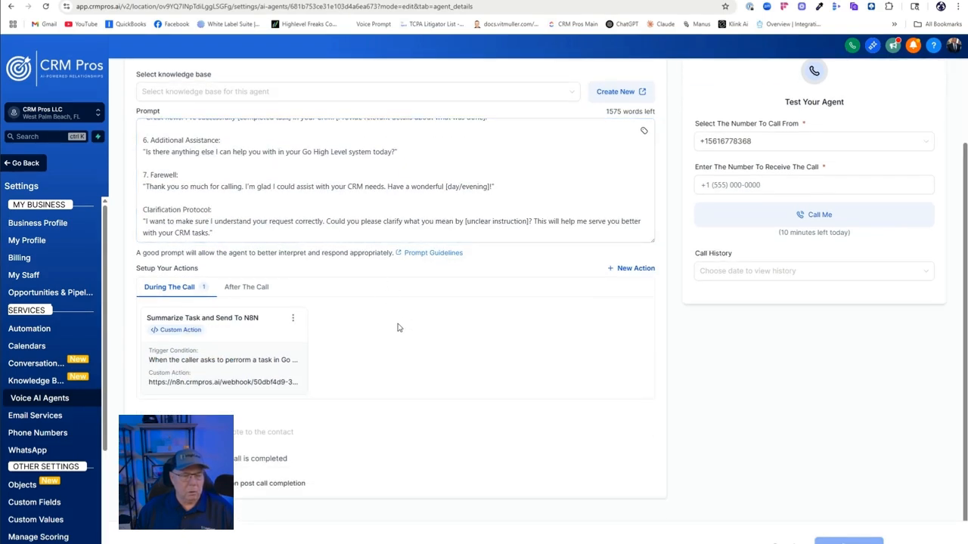
pyautogui.moveTo(370, 311)
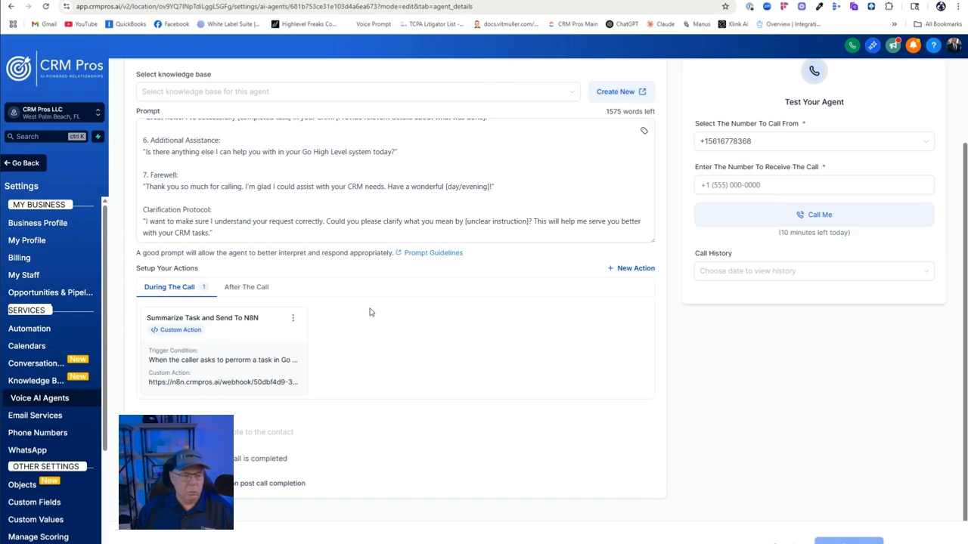
pyautogui.moveTo(229, 334)
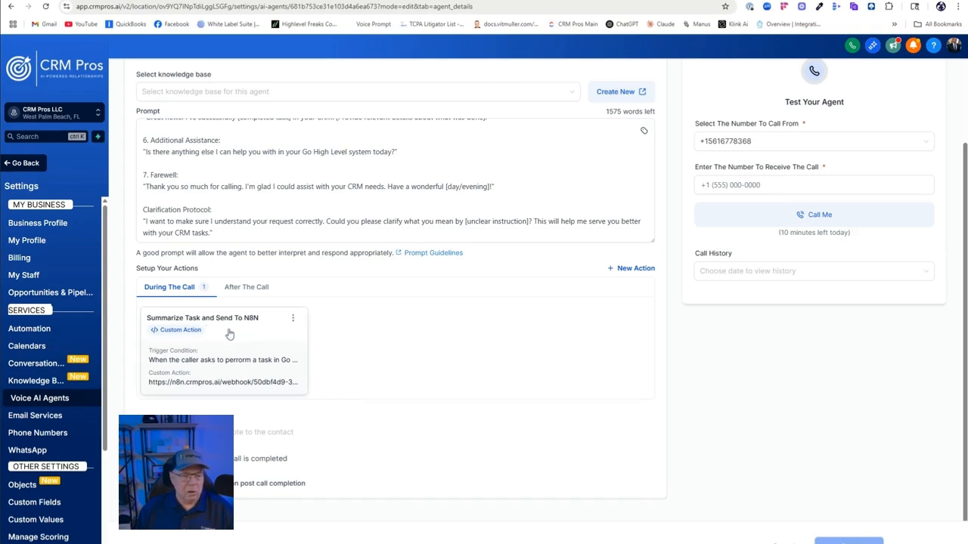
pyautogui.moveTo(248, 338)
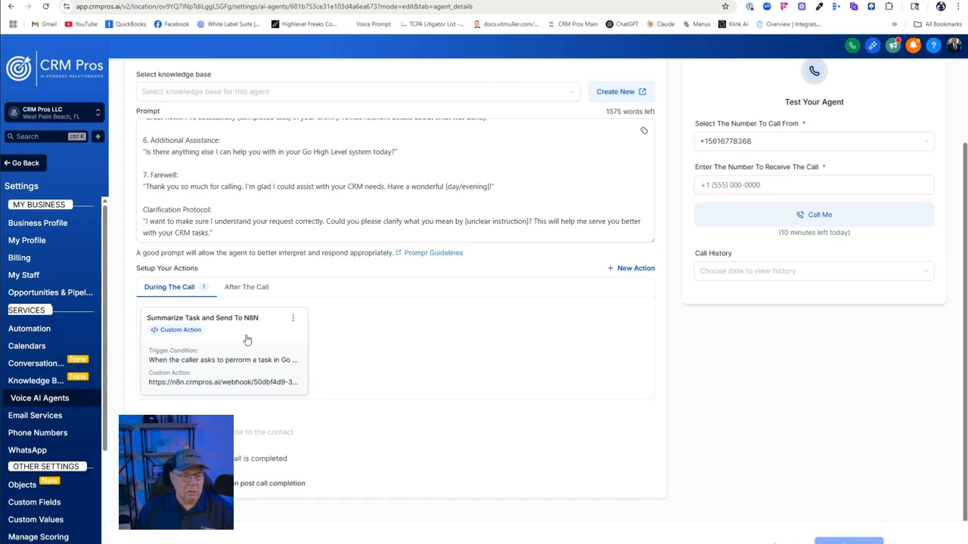
pyautogui.moveTo(292, 320)
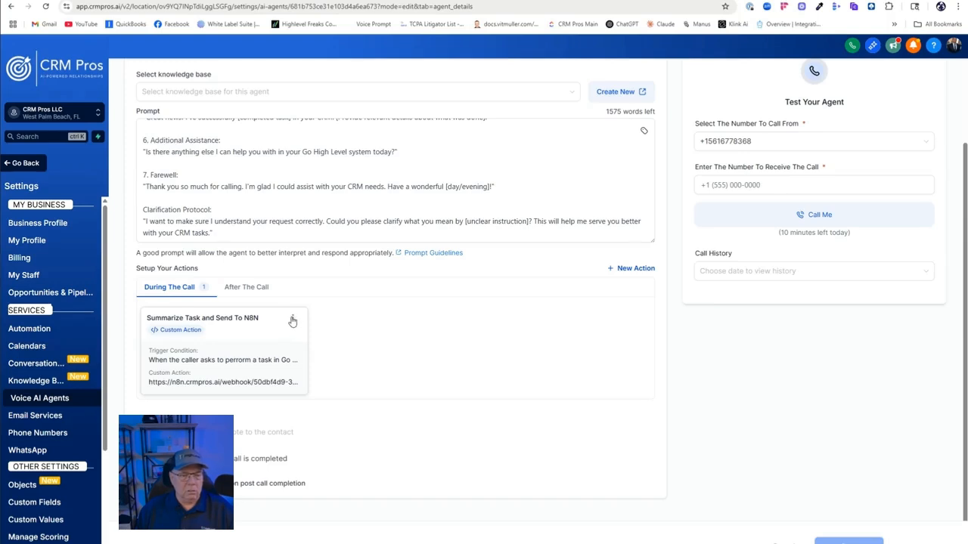
# Review the Summarize Task and Send To NBN action's trigger, webhook endpoint and parameters
pyautogui.click(293, 318)
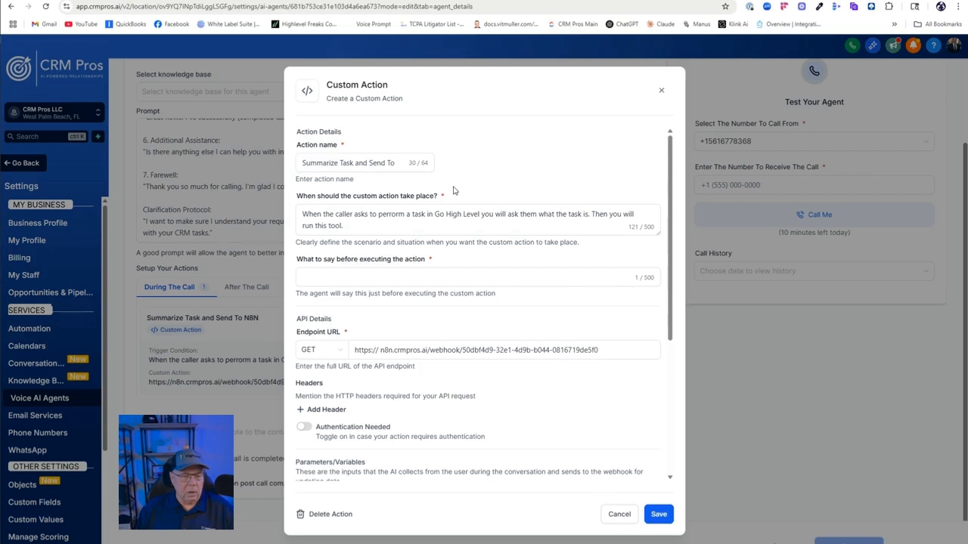
pyautogui.scroll(-3)
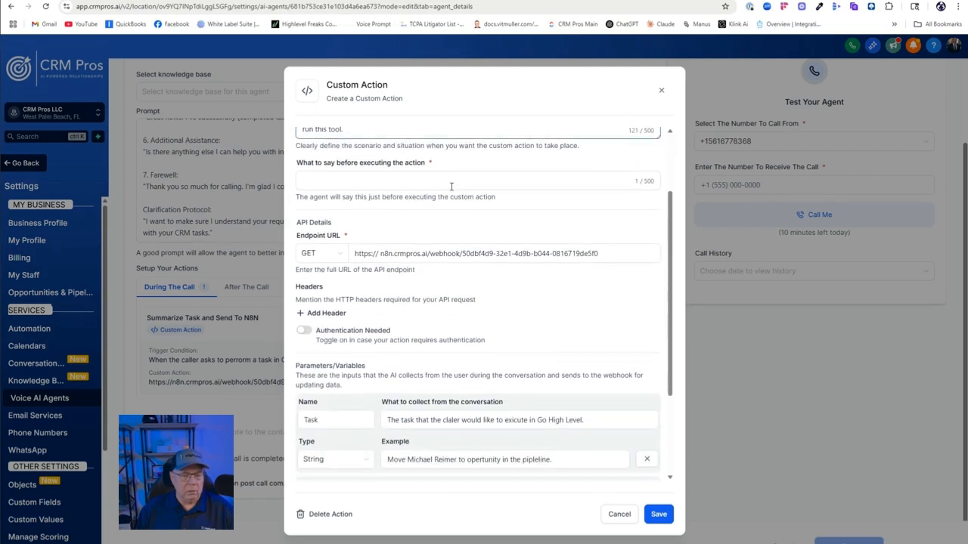
pyautogui.scroll(-3)
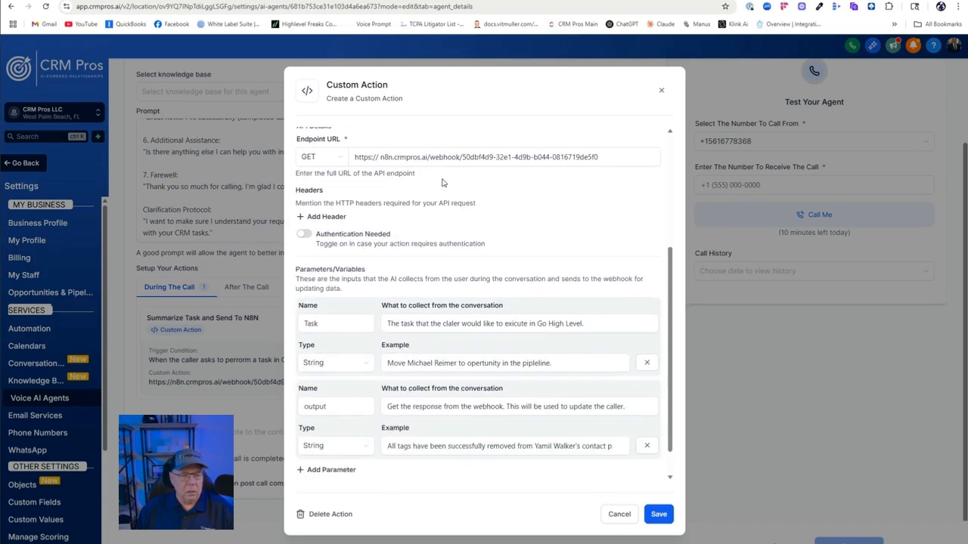
pyautogui.scroll(-3)
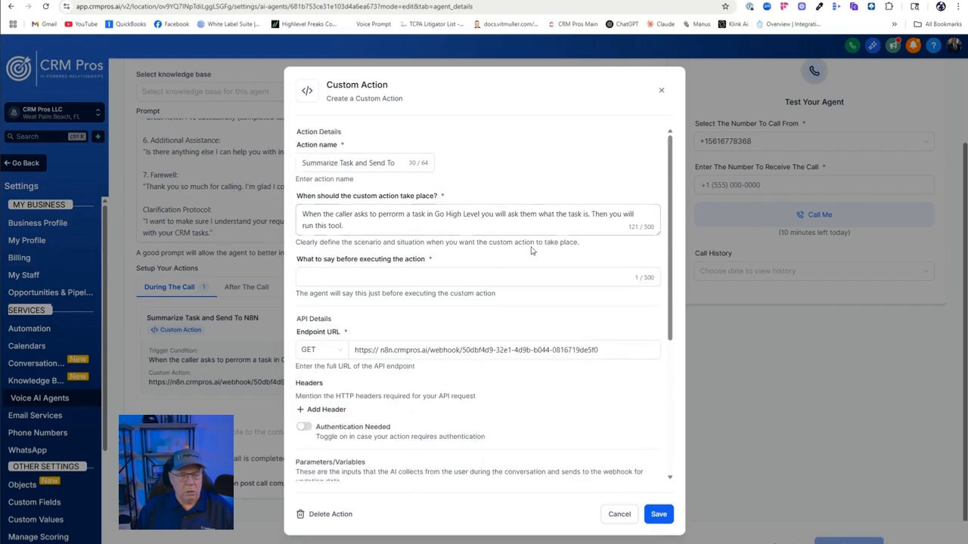
pyautogui.moveTo(629, 386)
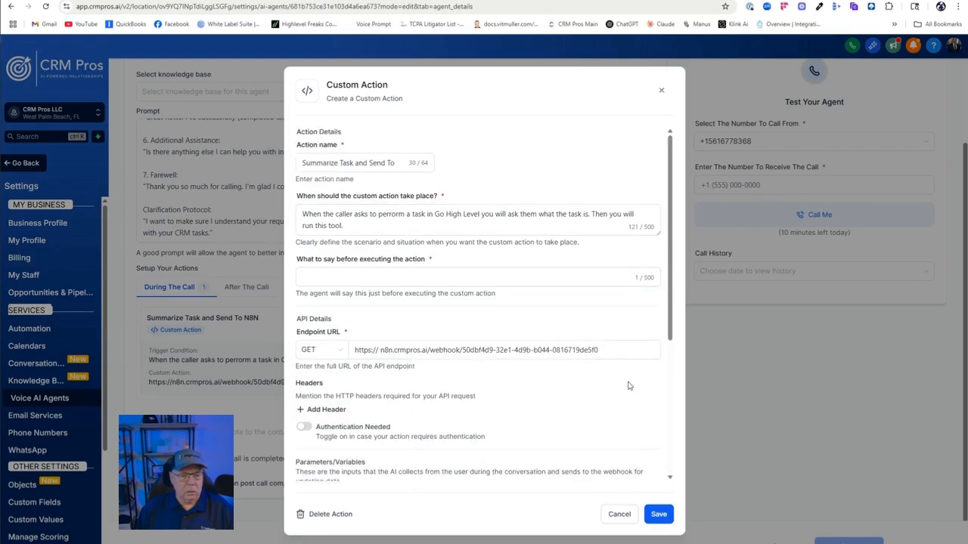
pyautogui.moveTo(723, 485)
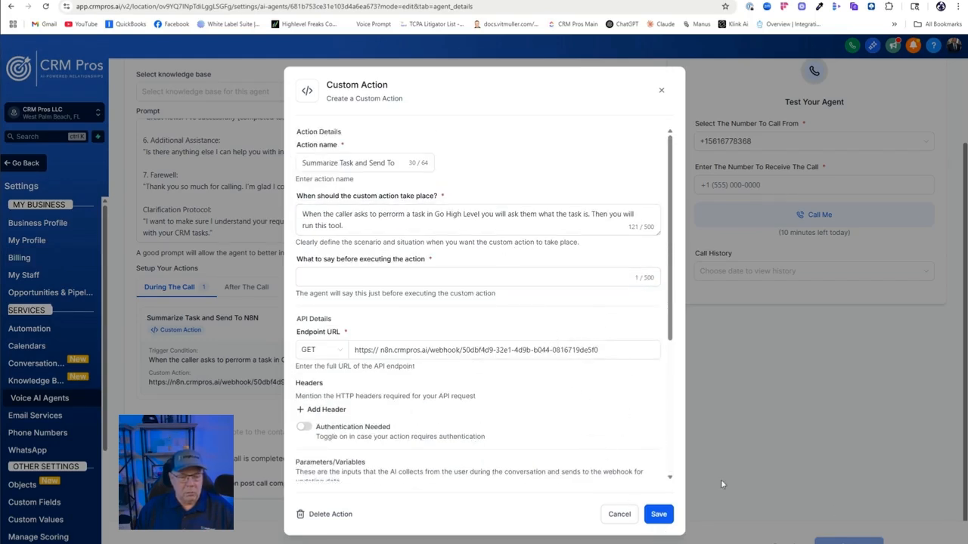
# Close the Custom Action dialog and return to the agent view
pyautogui.click(659, 514)
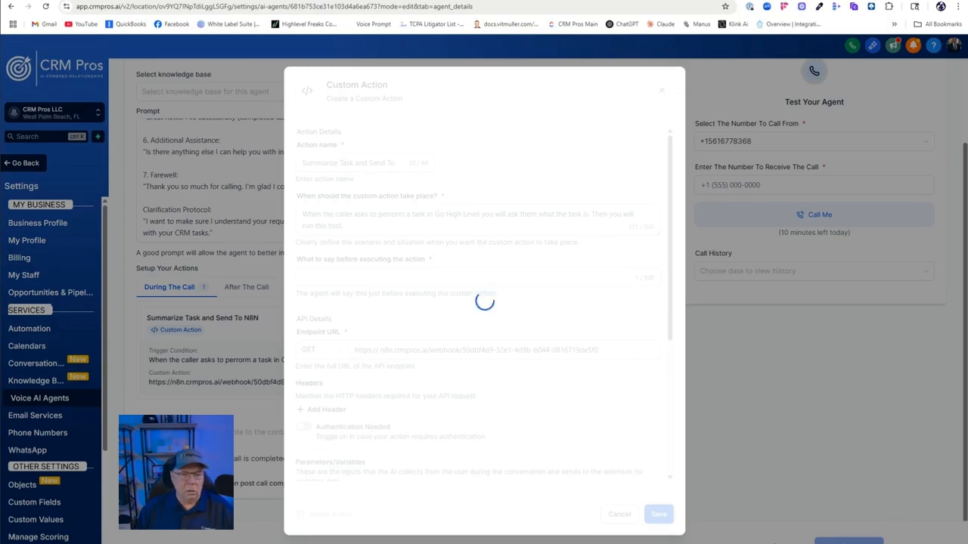
pyautogui.click(659, 514)
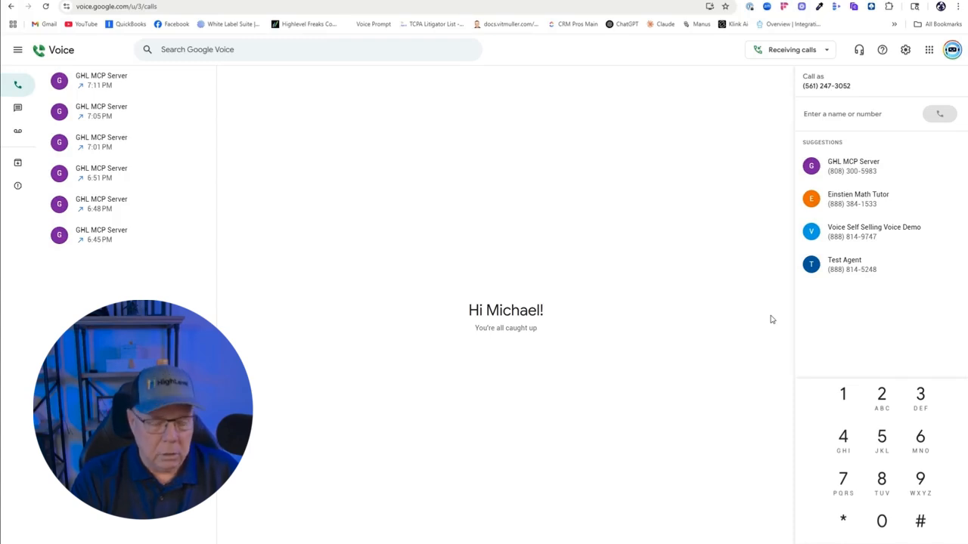
pyautogui.moveTo(930, 243)
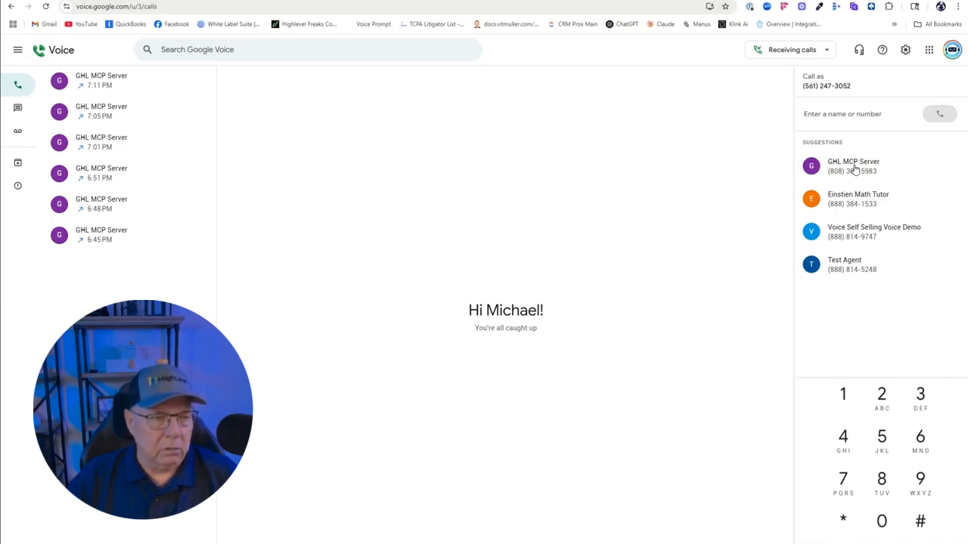
# Start a call to GHL MCP Server from the Suggestions list
pyautogui.click(853, 165)
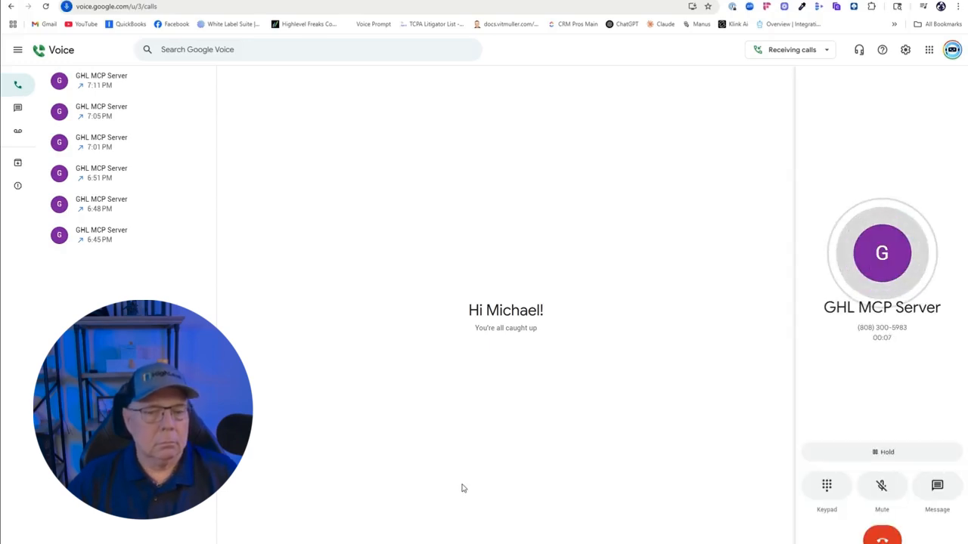
pyautogui.moveTo(349, 221)
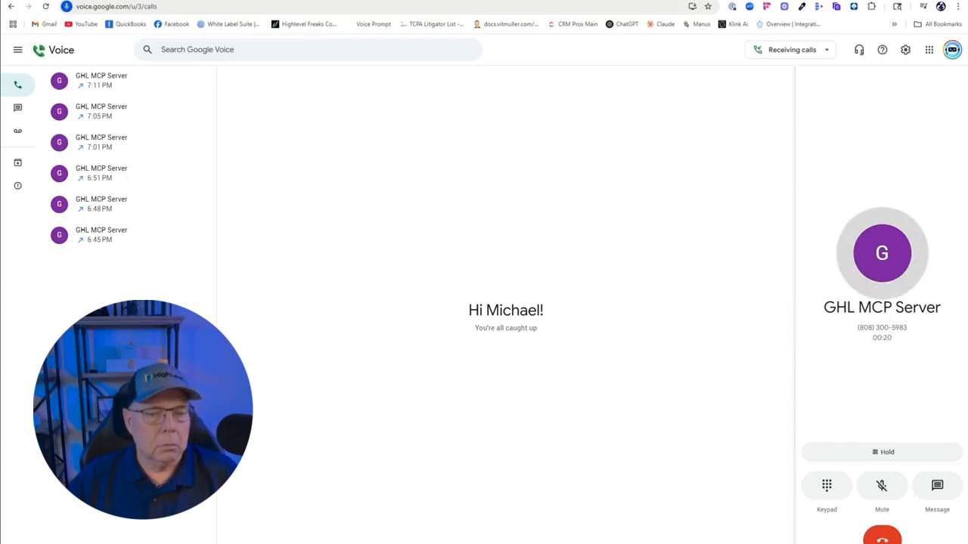
pyautogui.moveTo(428, 397)
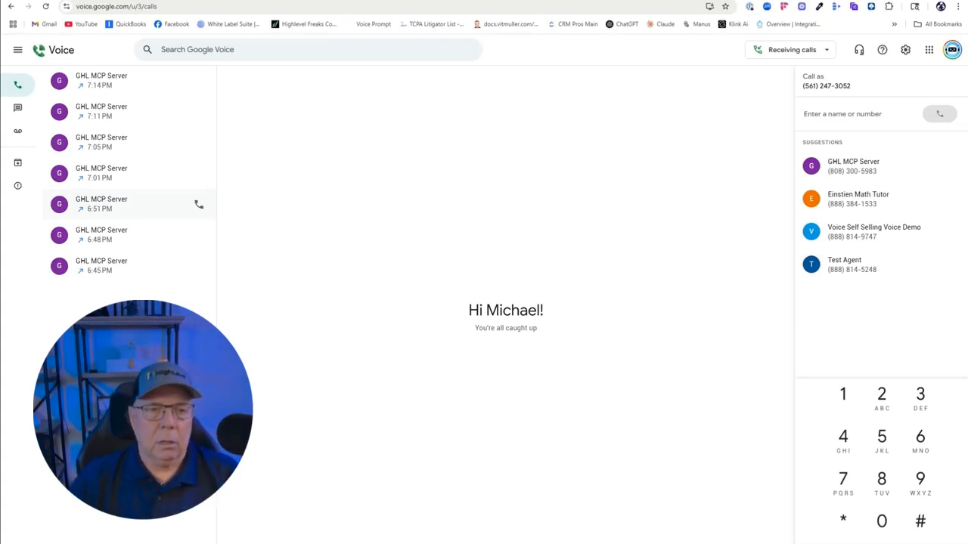
pyautogui.moveTo(423, 130)
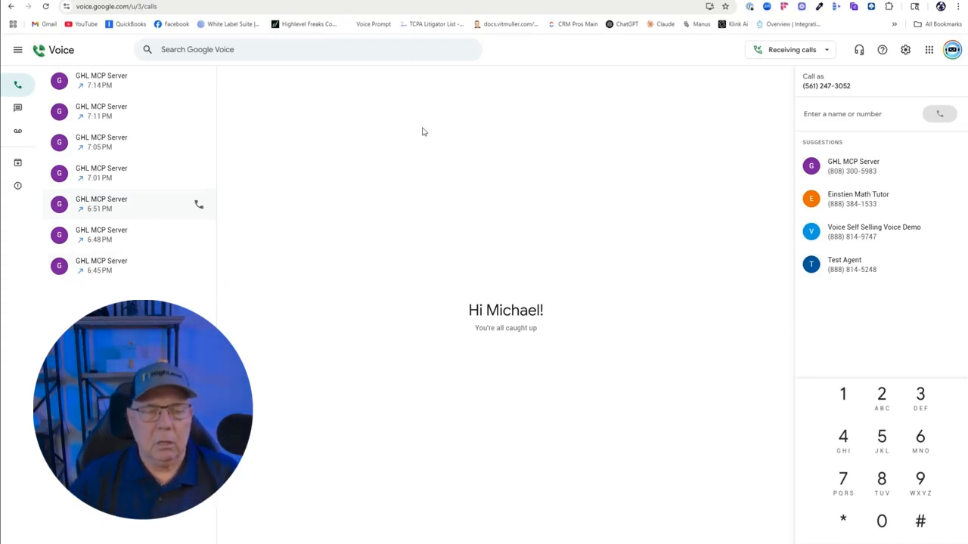
pyautogui.moveTo(230, 165)
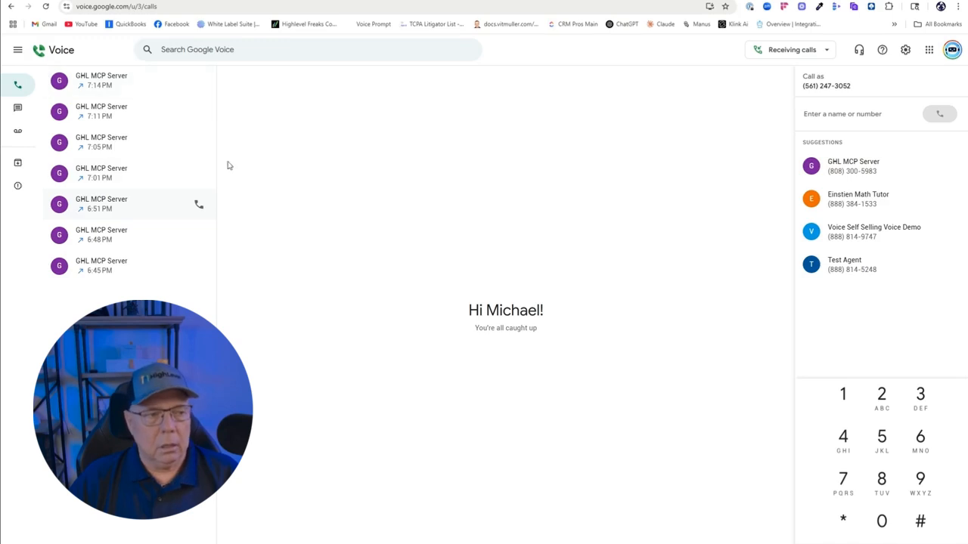